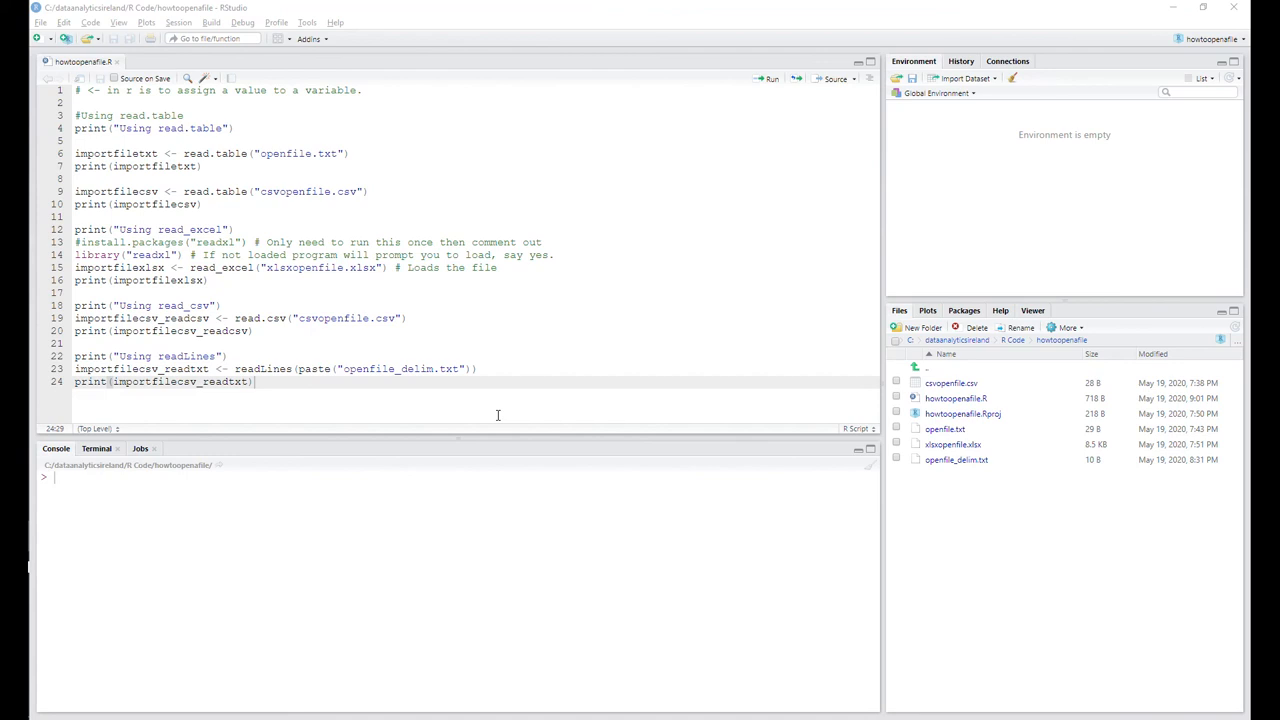
mouse_move(380, 346)
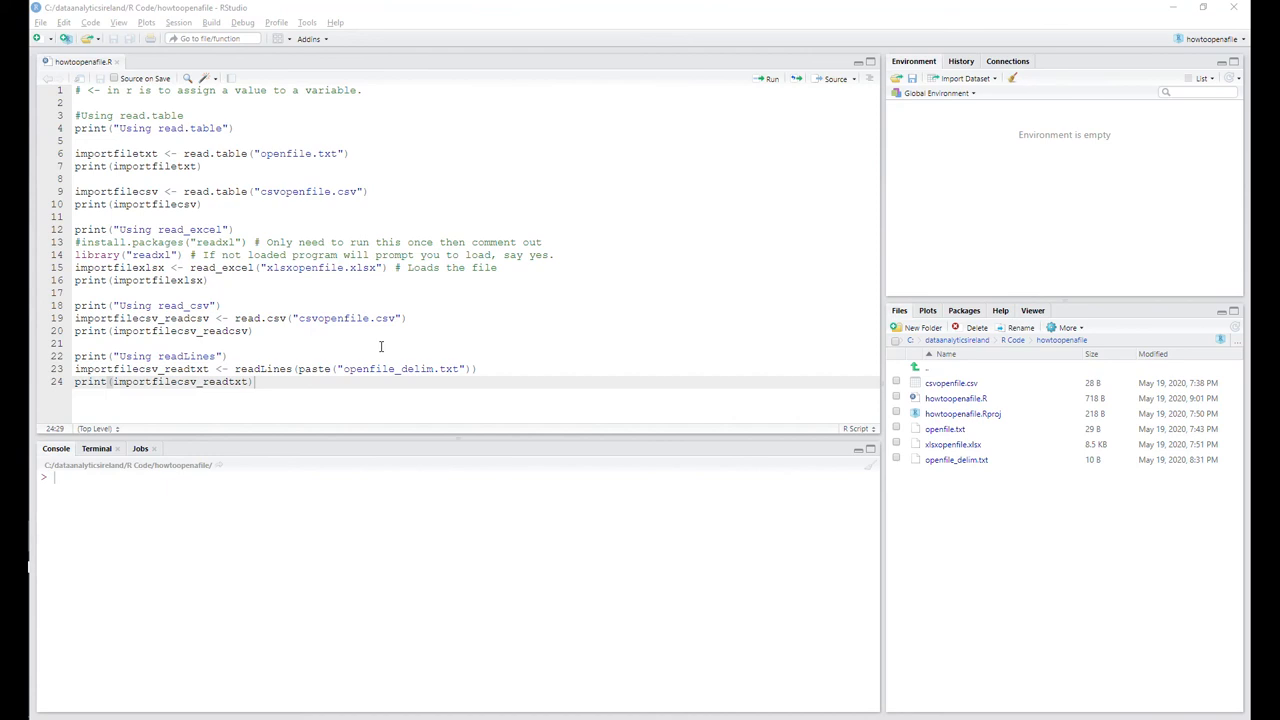
mouse_move(390, 356)
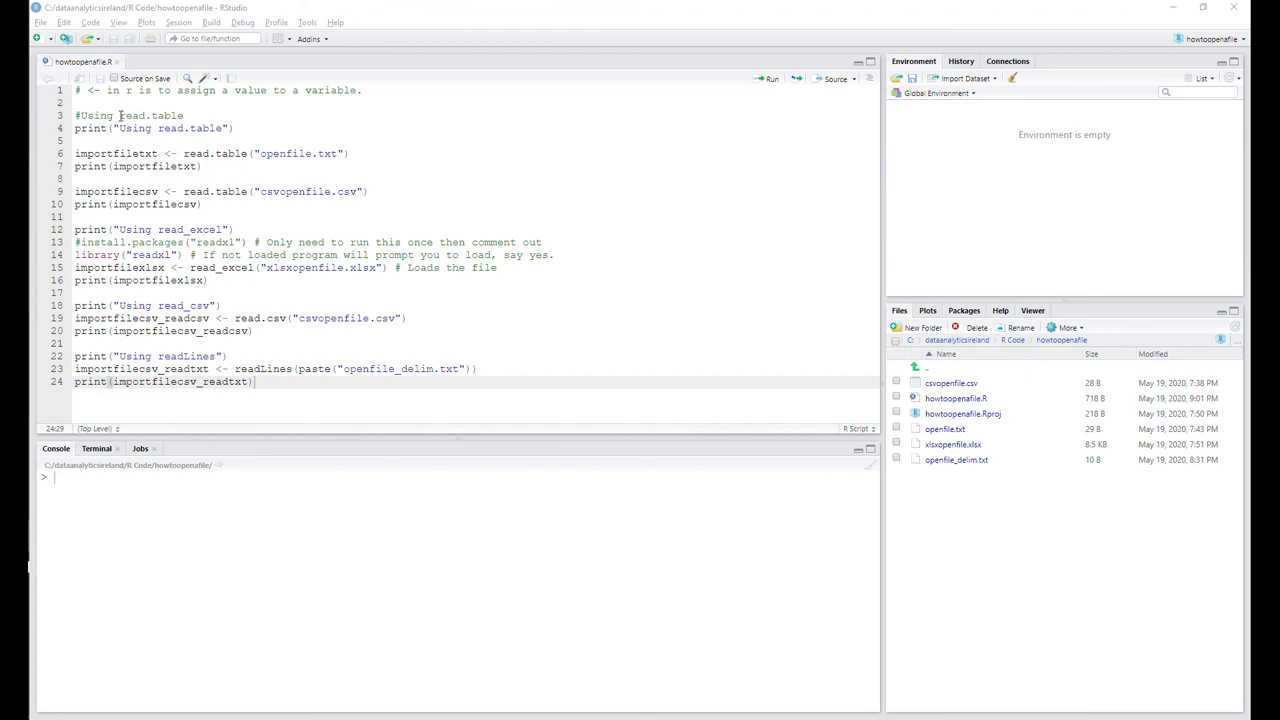
Review and select lines of the import calls in howtoopenfile.R before running it.
double_click(140, 114)
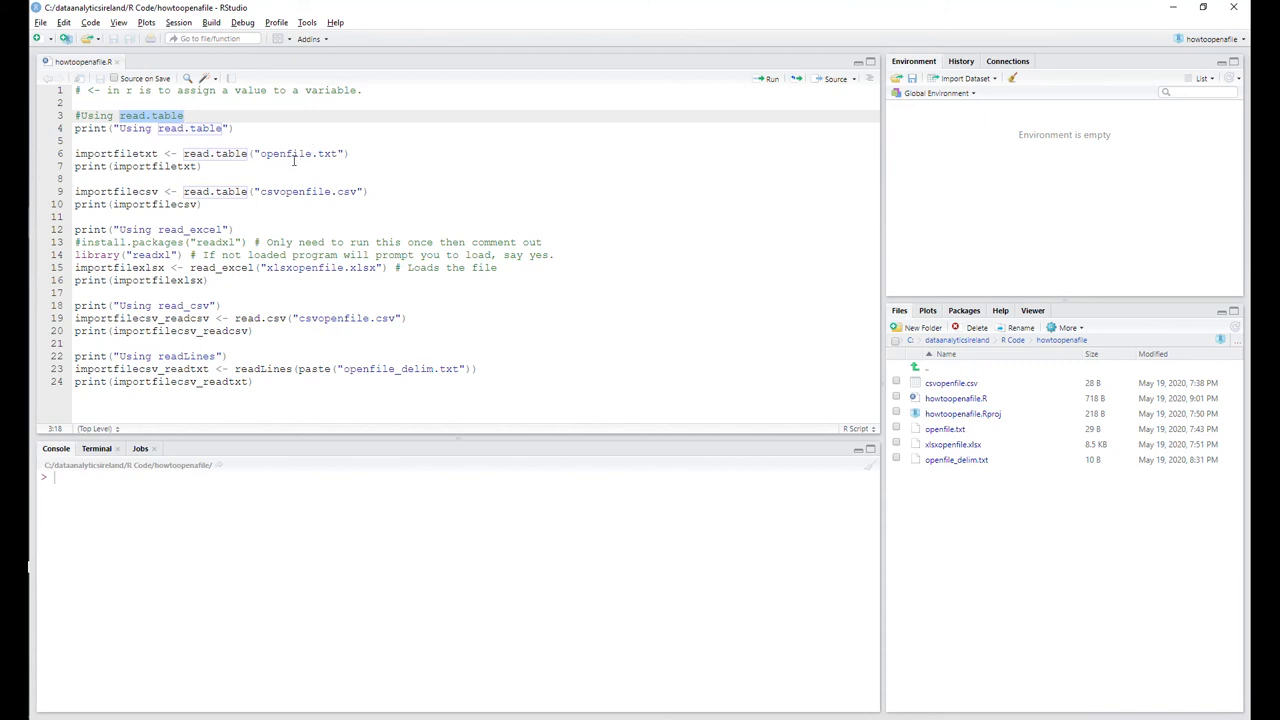
click(352, 152)
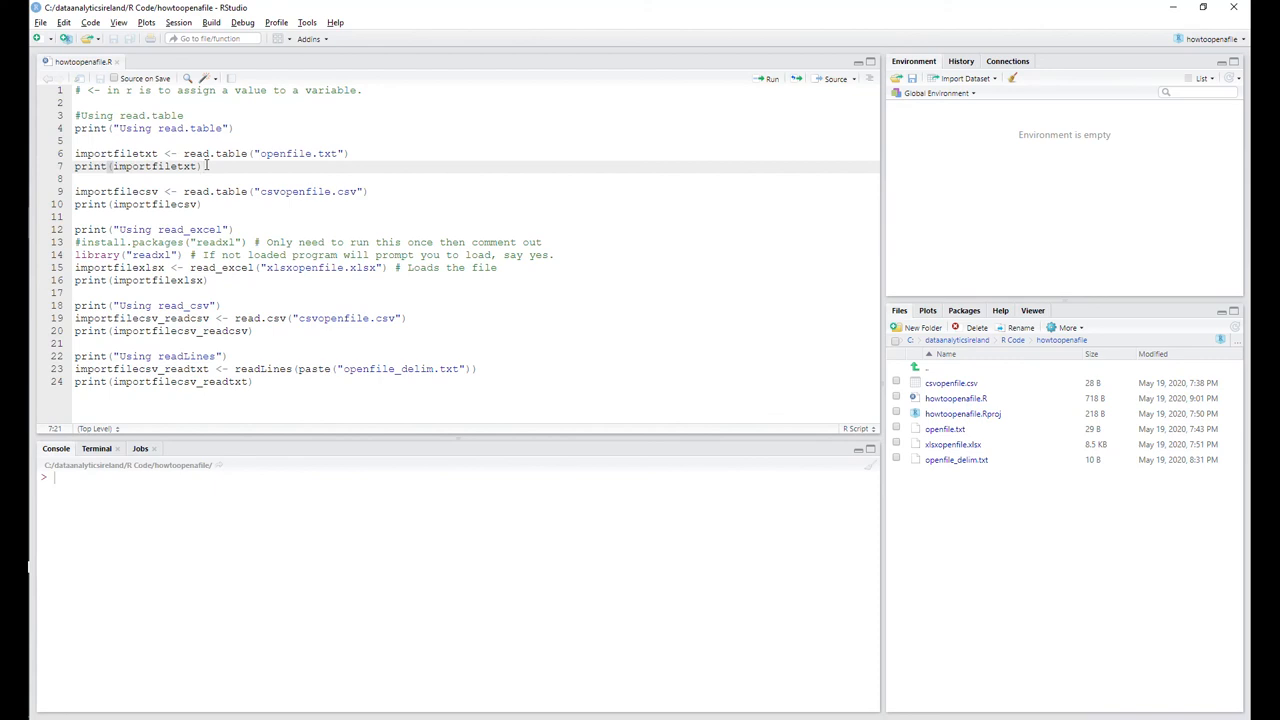
double_click(104, 152)
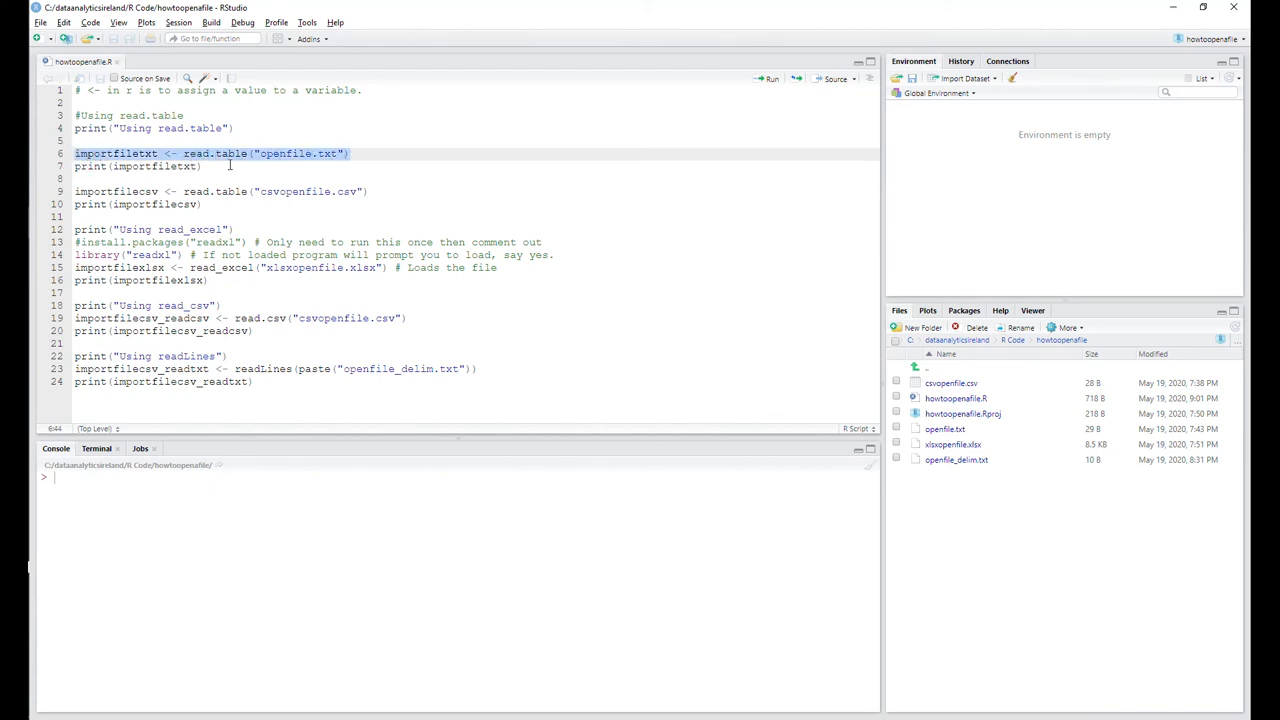
click(204, 166)
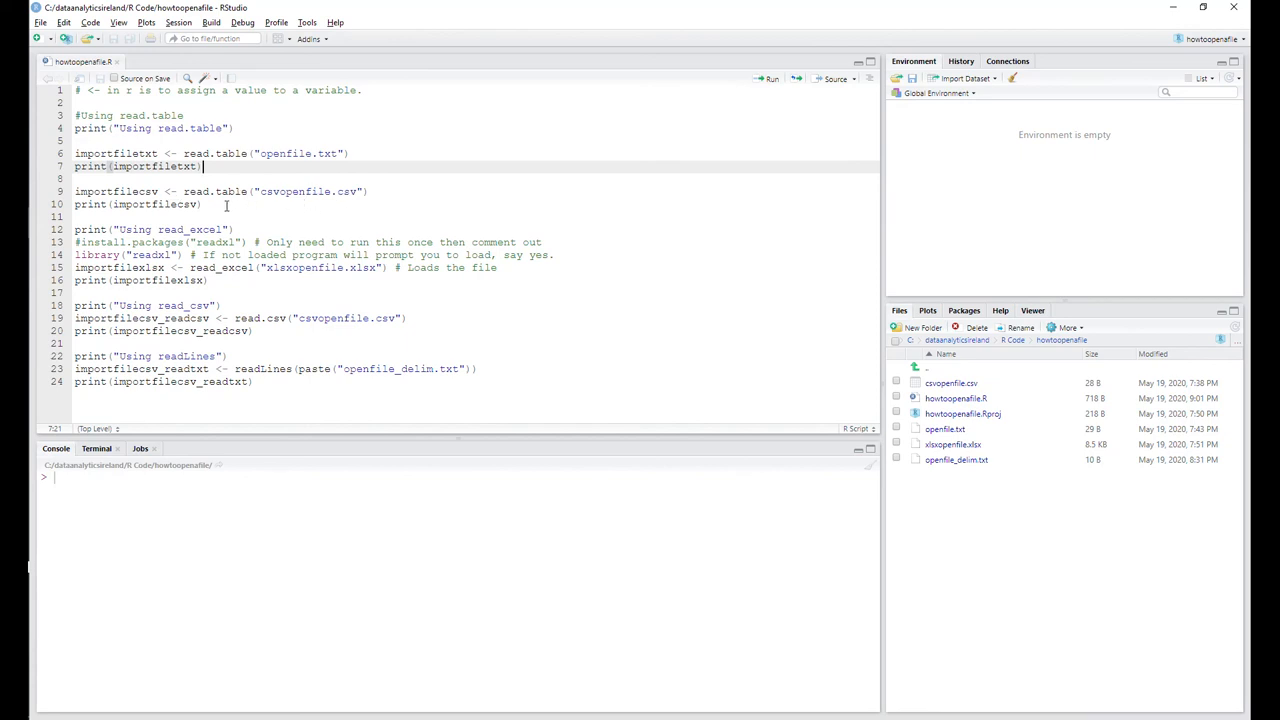
mouse_move(184, 216)
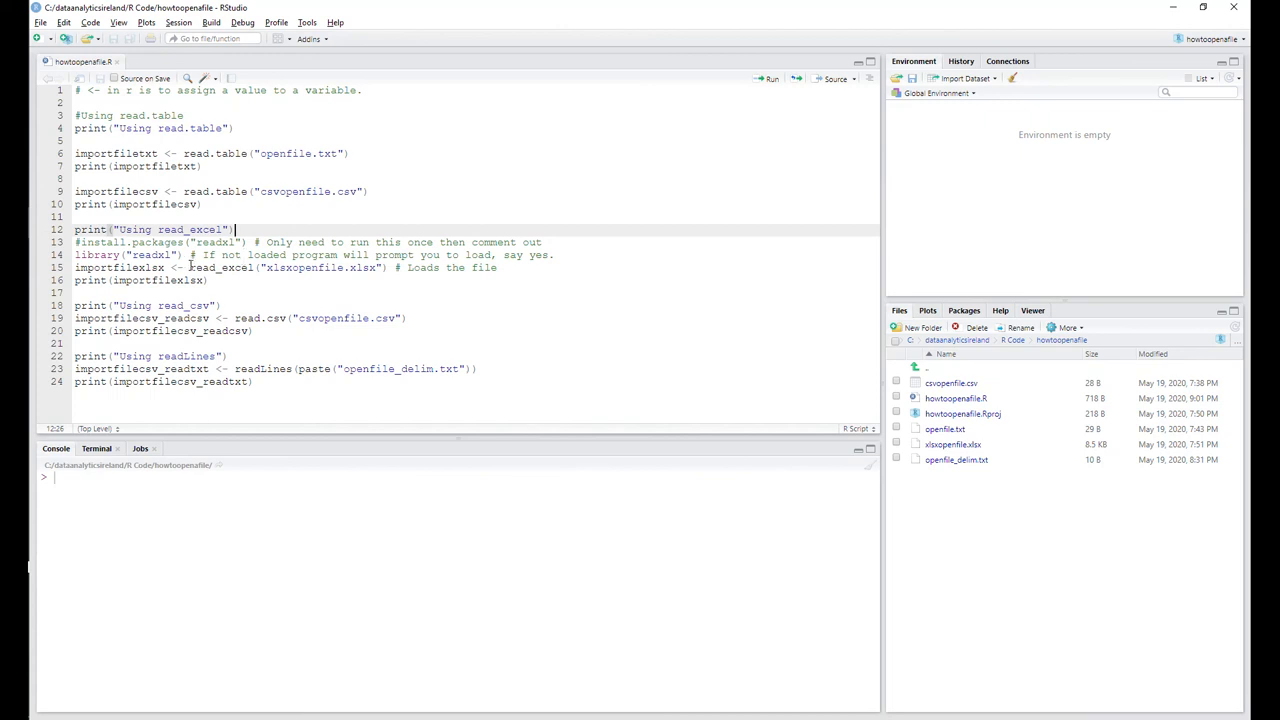
double_click(222, 268)
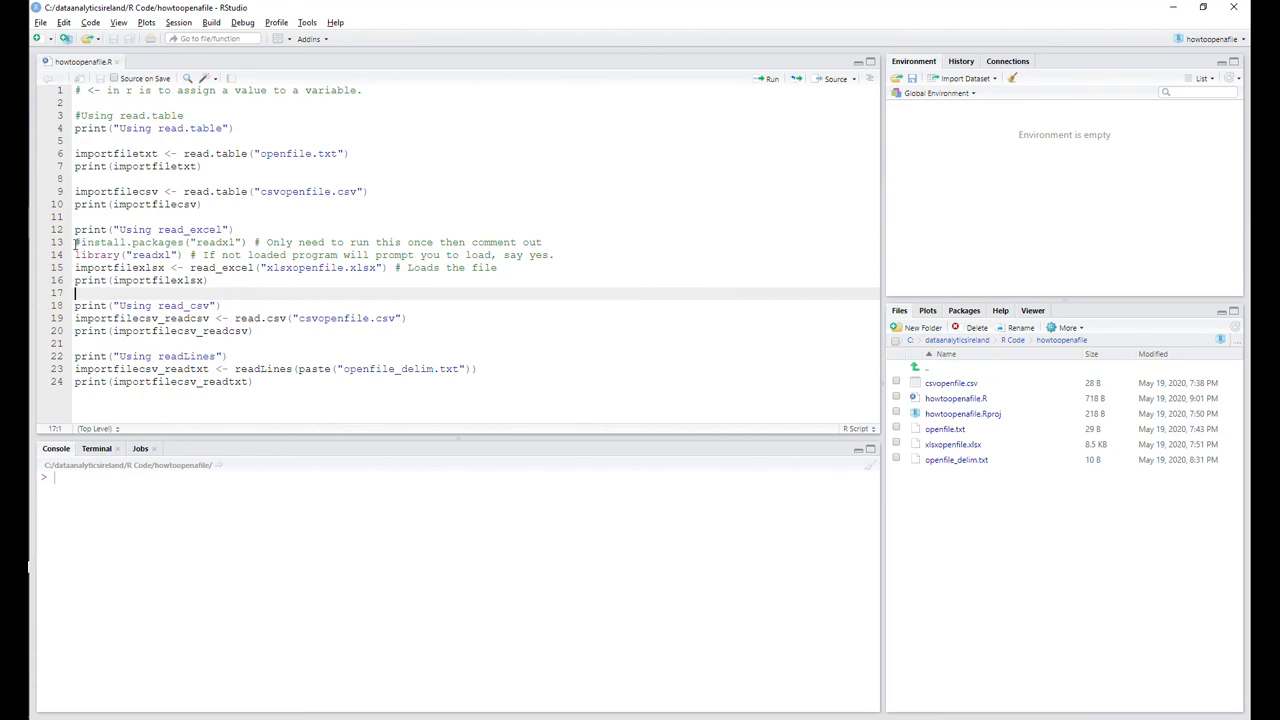
double_click(96, 242)
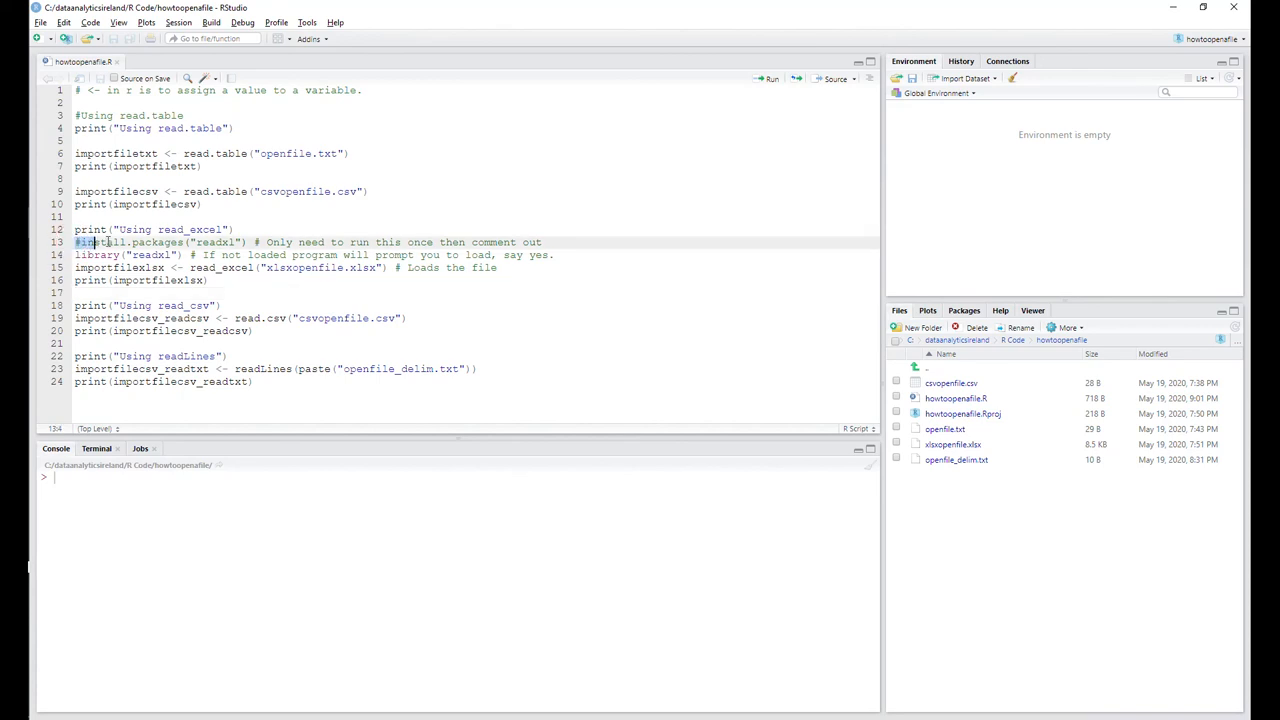
drag(90, 242, 536, 242)
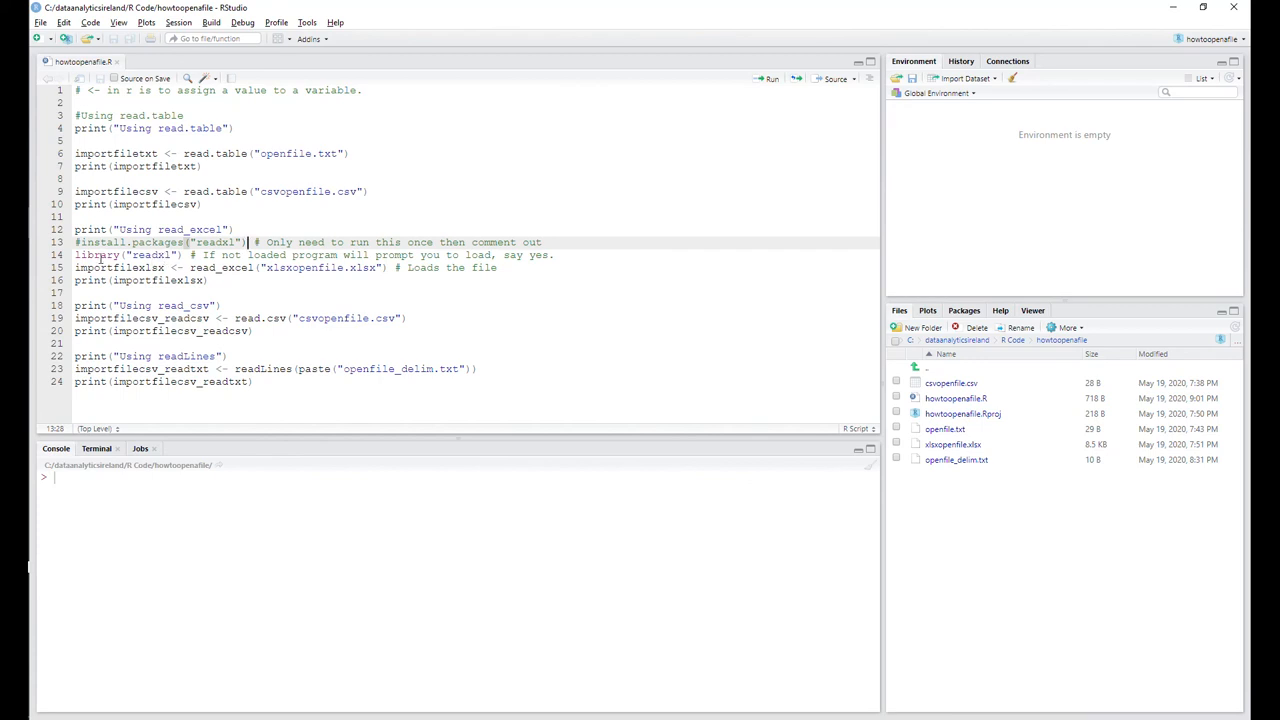
mouse_move(312, 254)
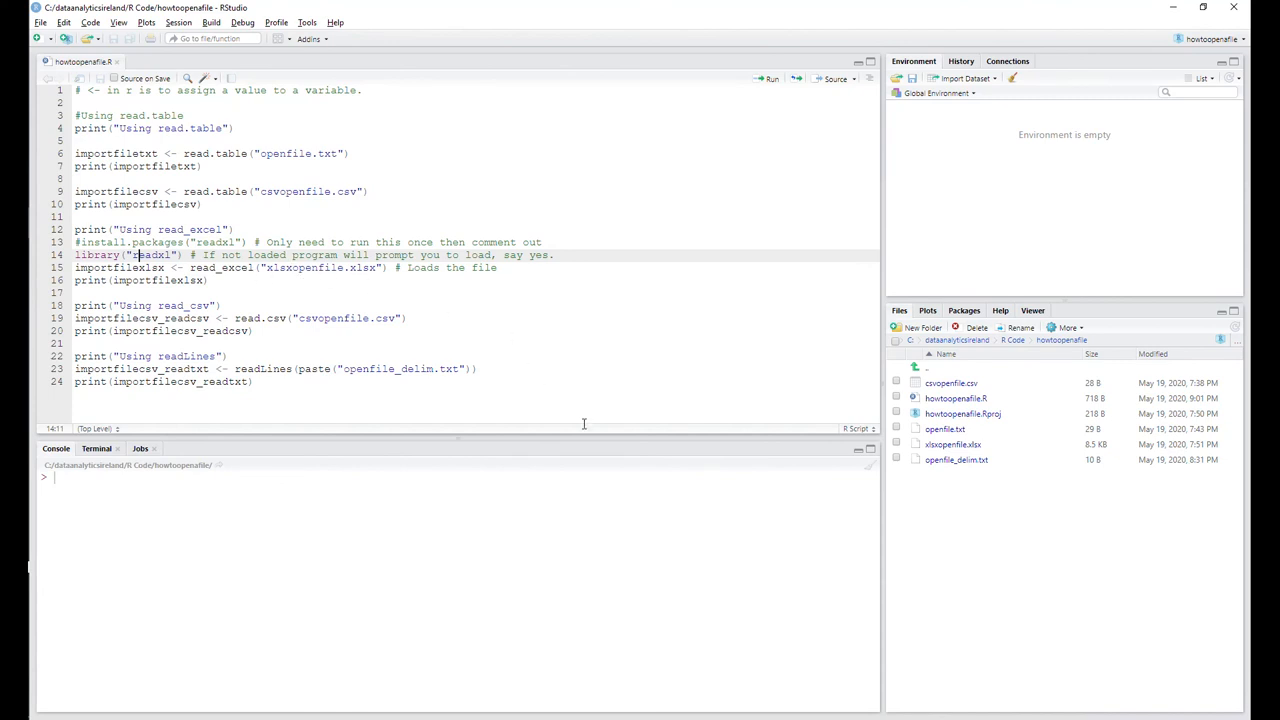
mouse_move(948, 444)
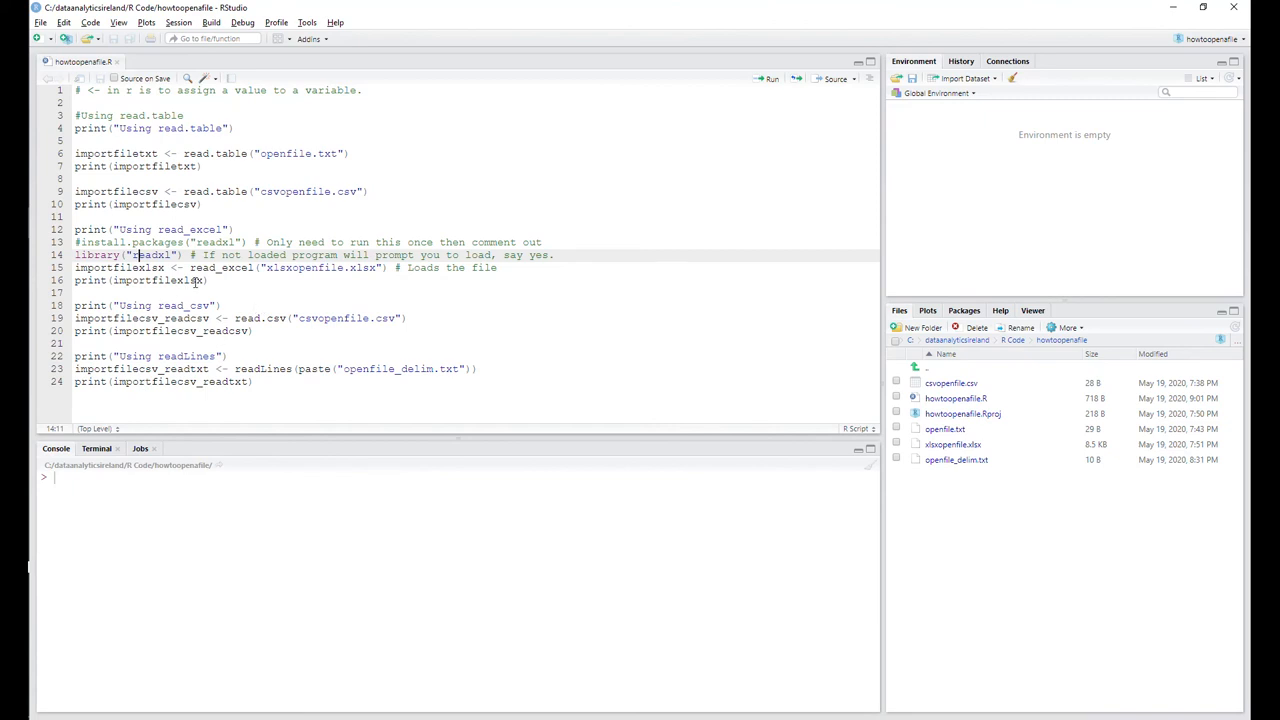
Run the whole howtoopenfile.R script so the console prints each imported file's contents.
click(210, 280)
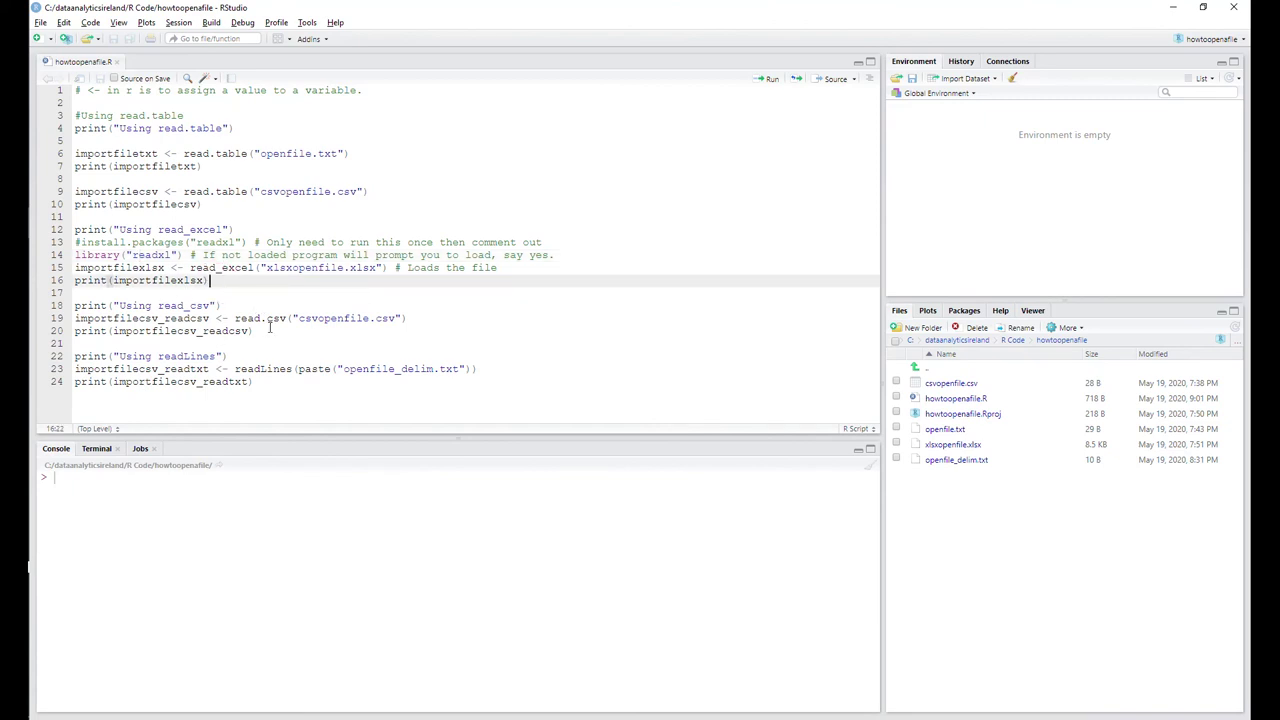
click(190, 192)
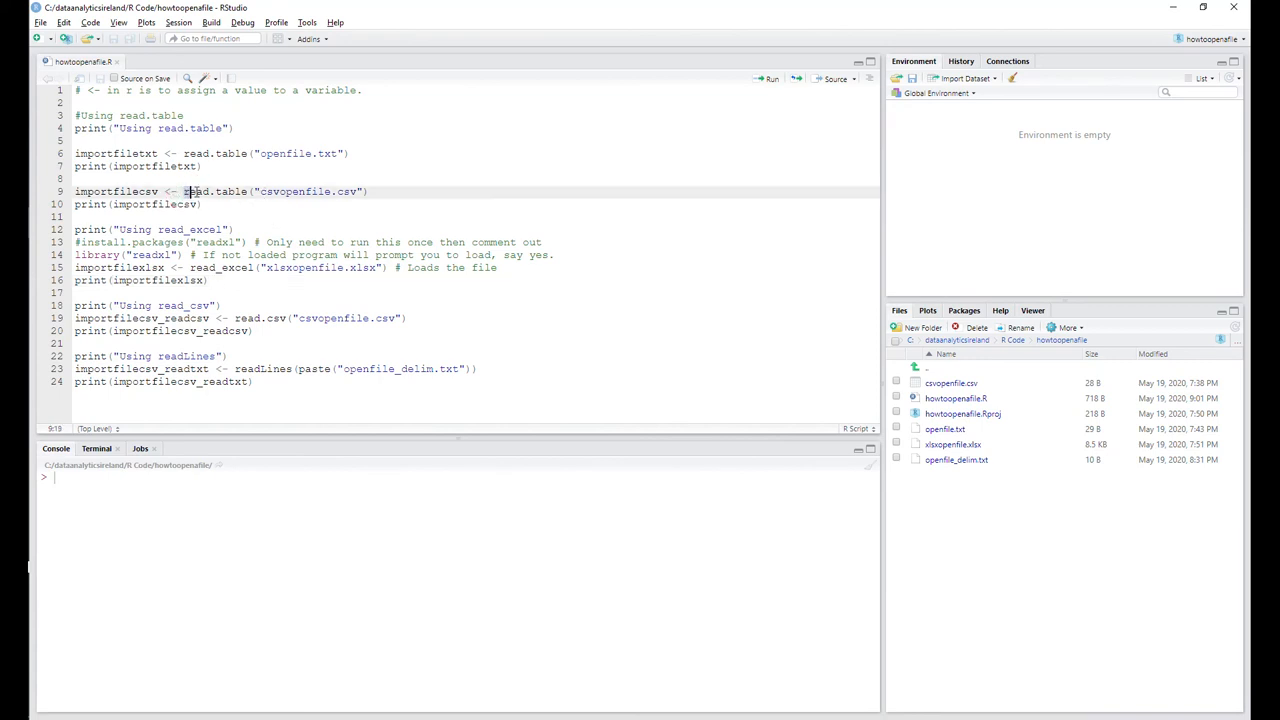
double_click(214, 192)
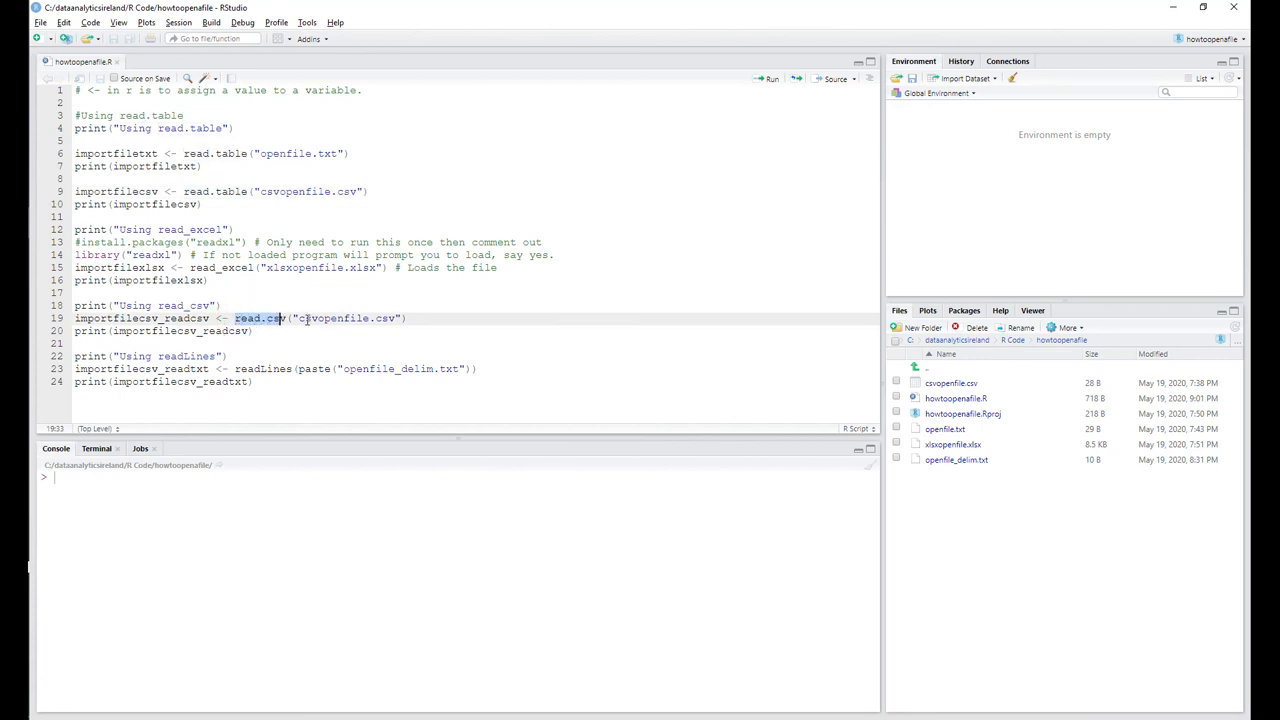
mouse_move(712, 430)
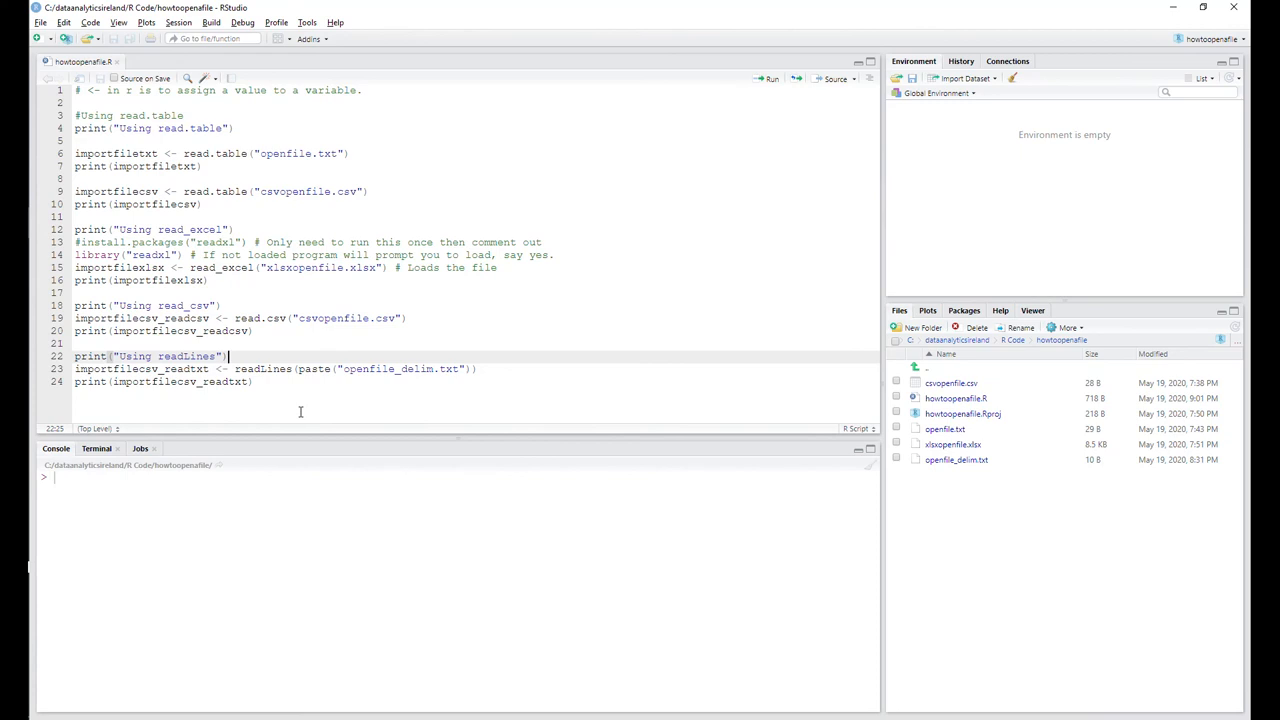
mouse_move(440, 384)
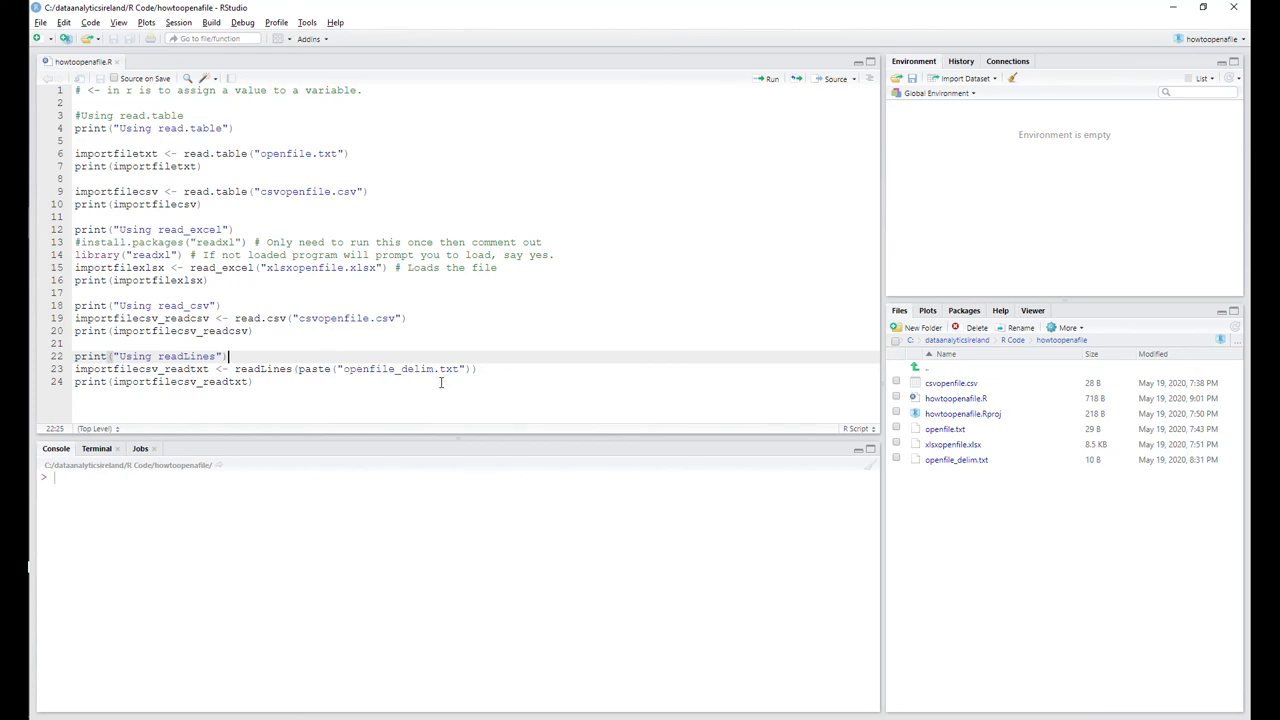
mouse_move(408, 400)
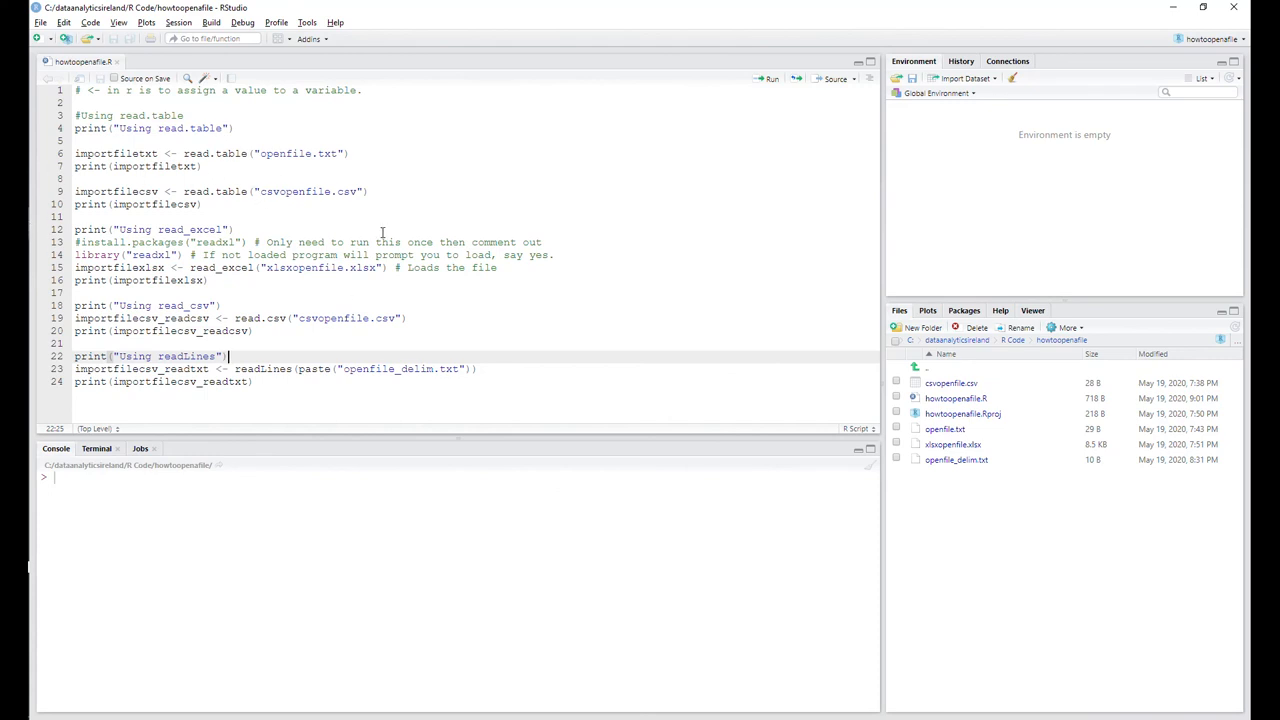
mouse_move(458, 378)
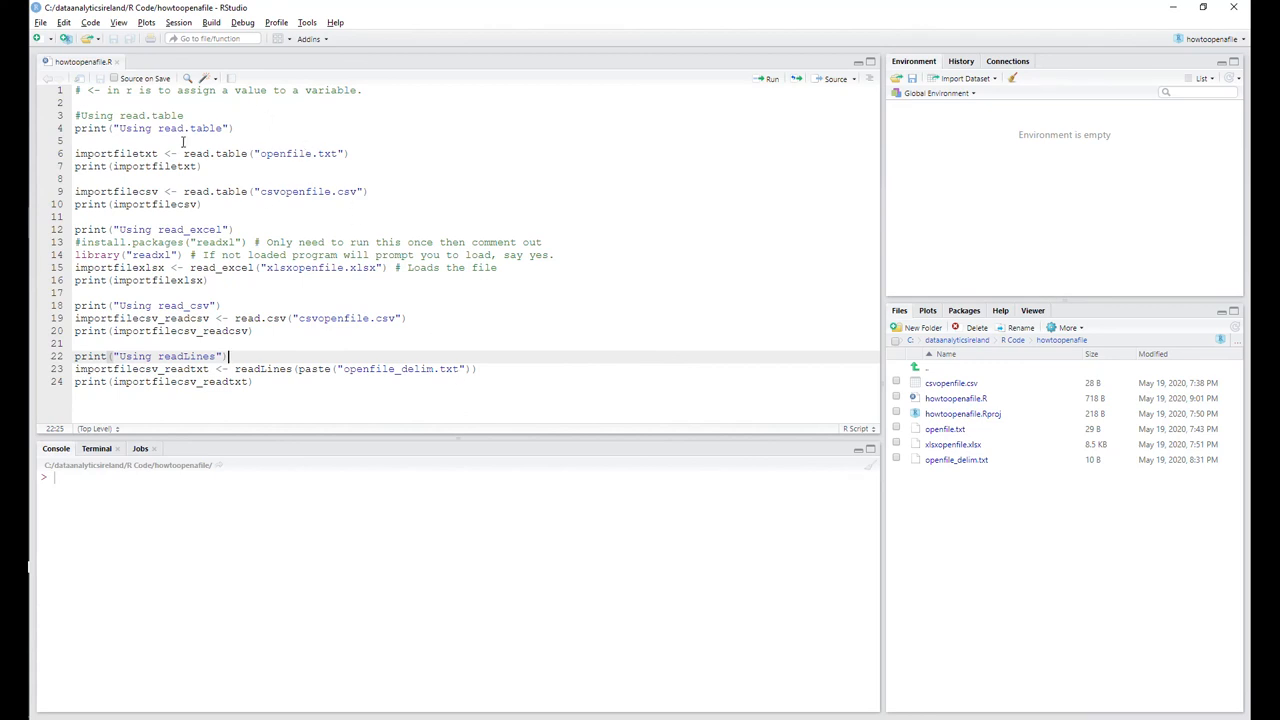
mouse_move(600, 292)
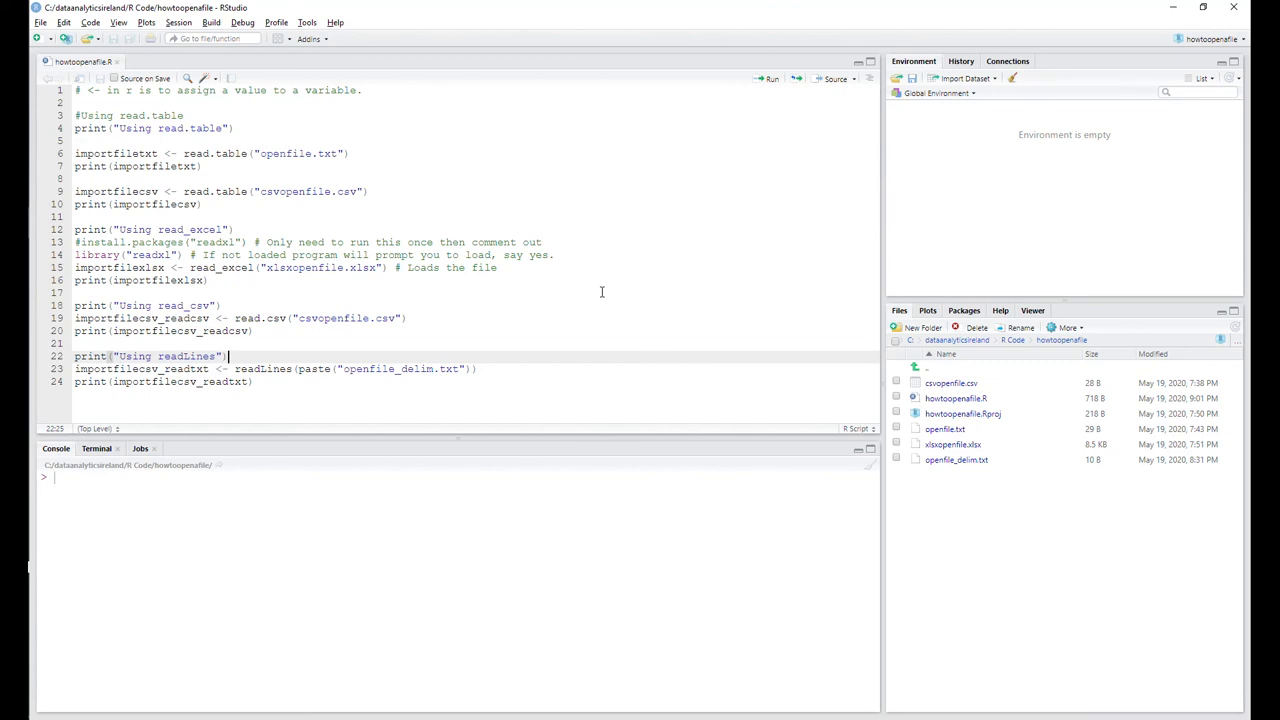
click(256, 382)
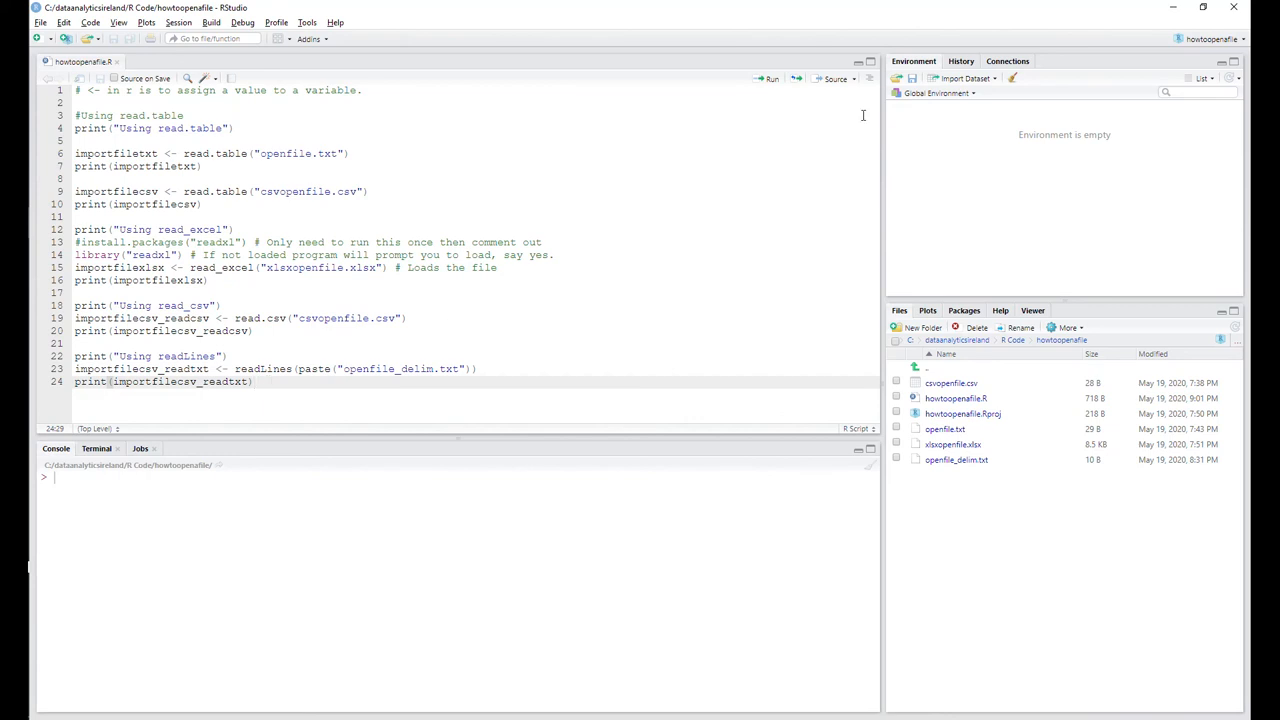
mouse_move(832, 80)
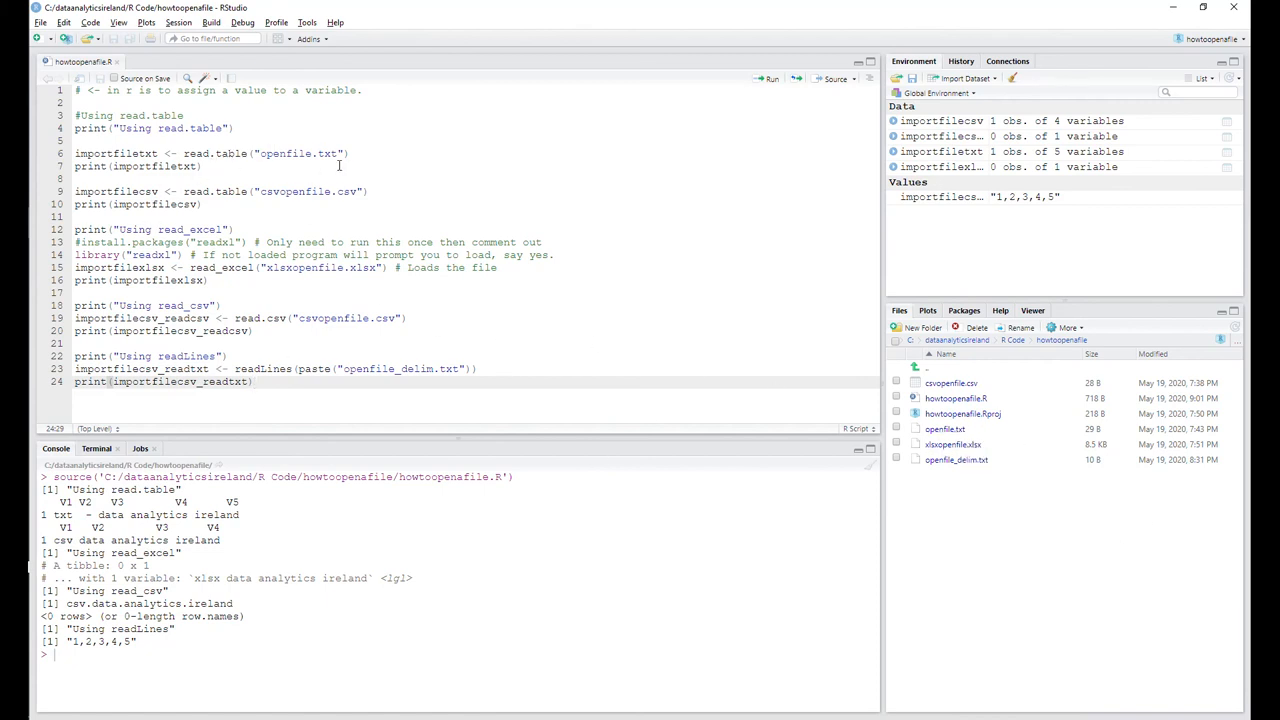
double_click(940, 428)
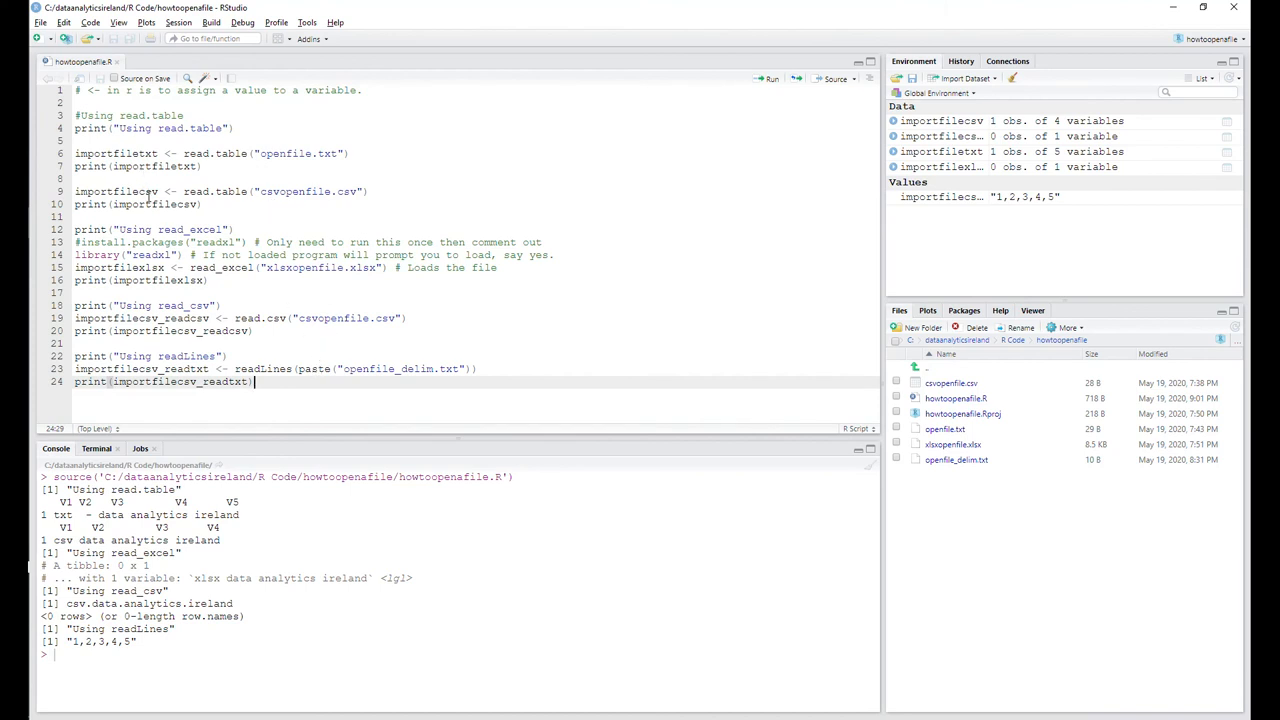
mouse_move(992, 562)
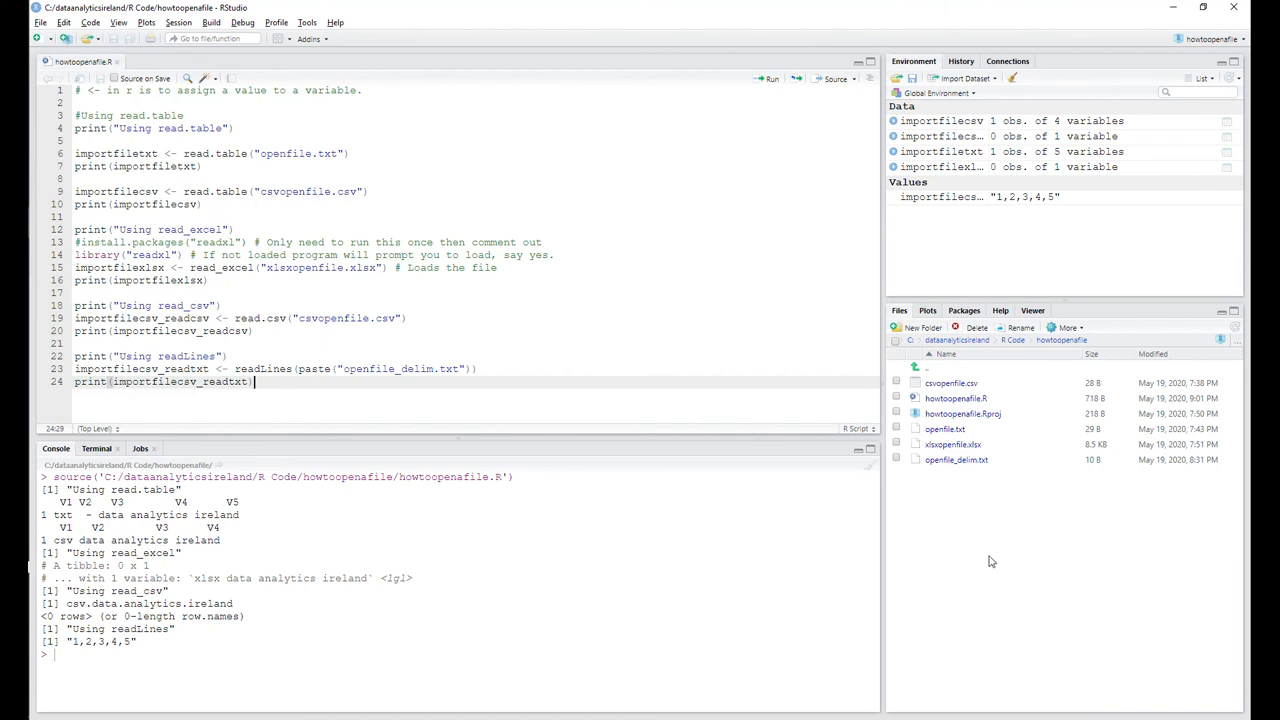
mouse_move(940, 384)
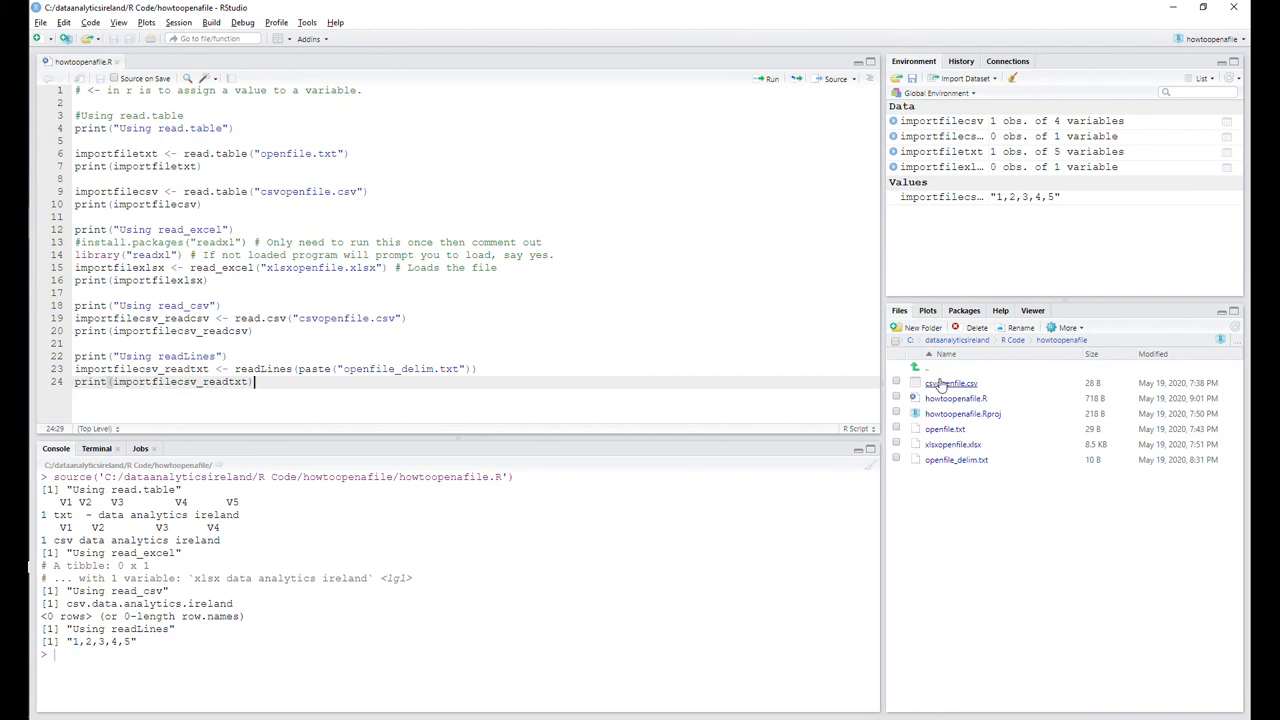
right_click(948, 384)
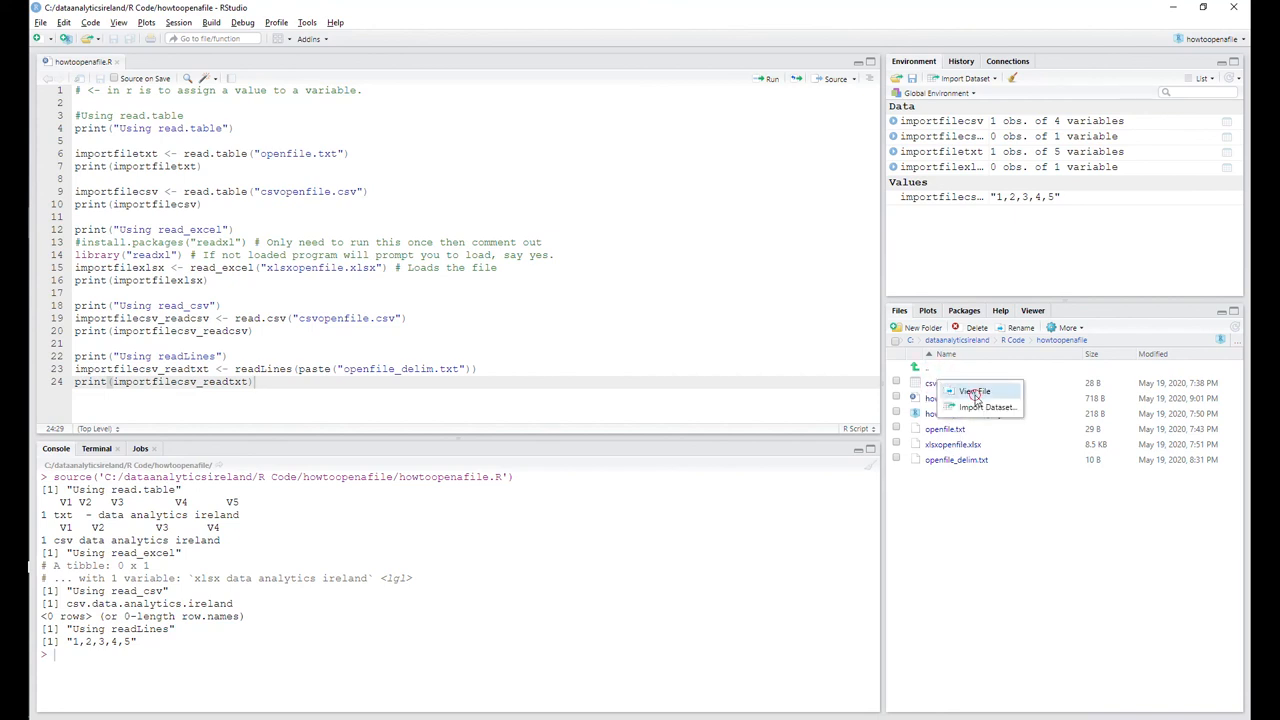
click(974, 390)
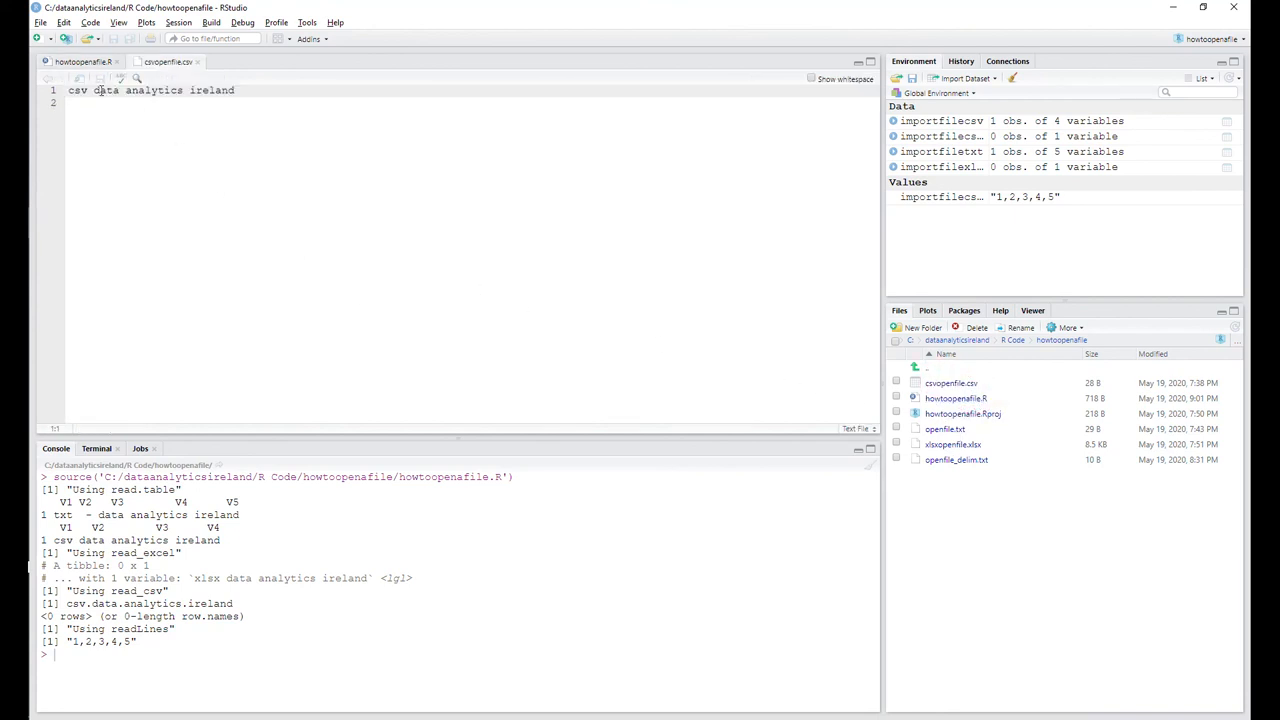
click(80, 62)
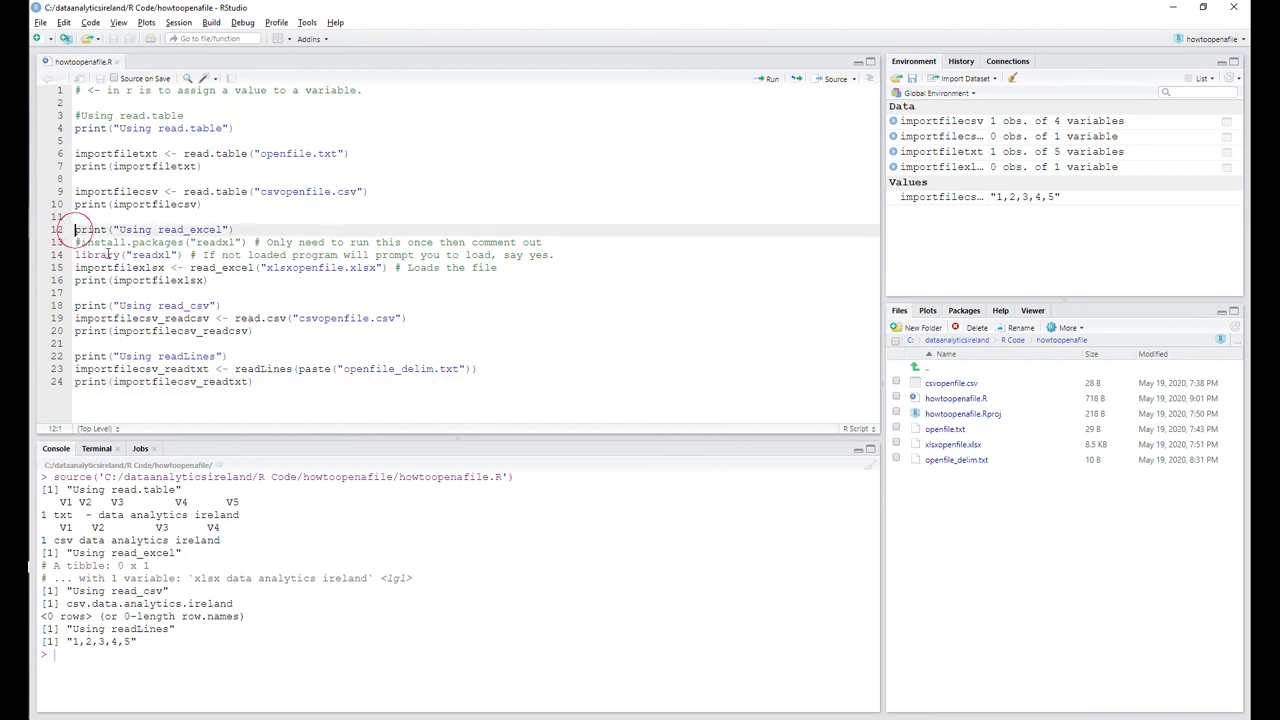
drag(76, 228, 210, 280)
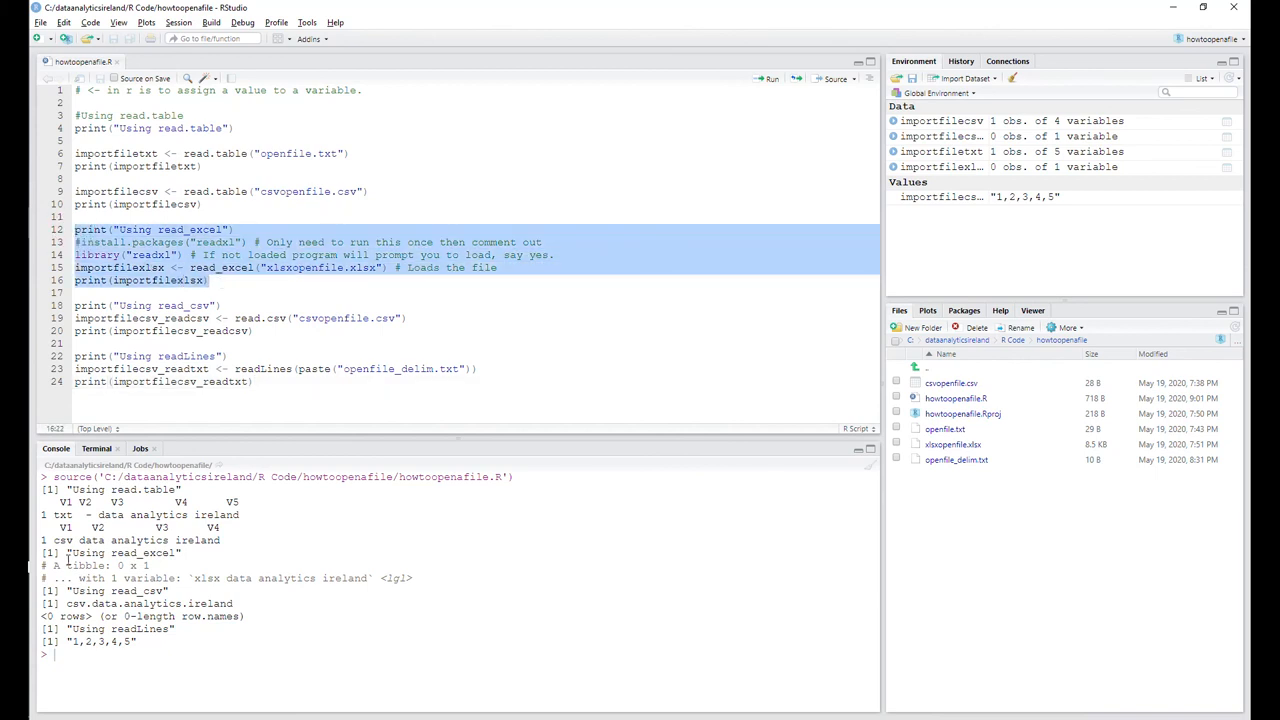
drag(56, 540, 180, 552)
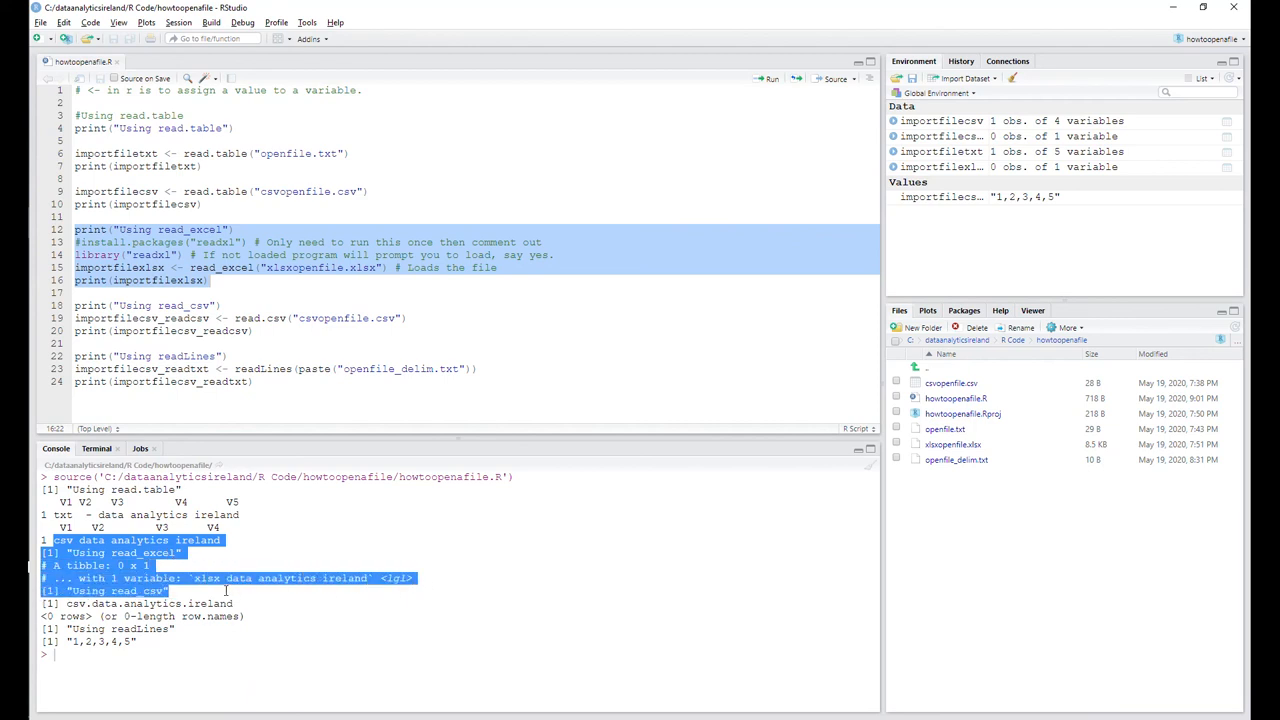
mouse_move(864, 510)
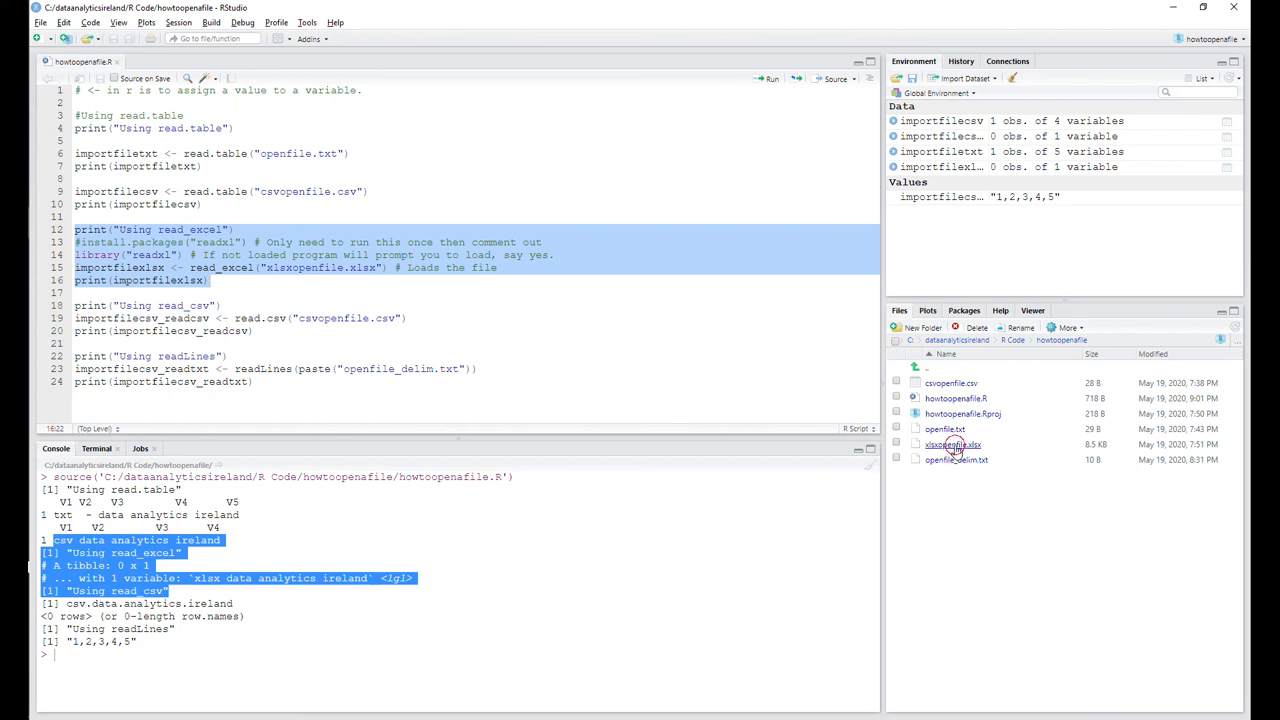
double_click(952, 444)
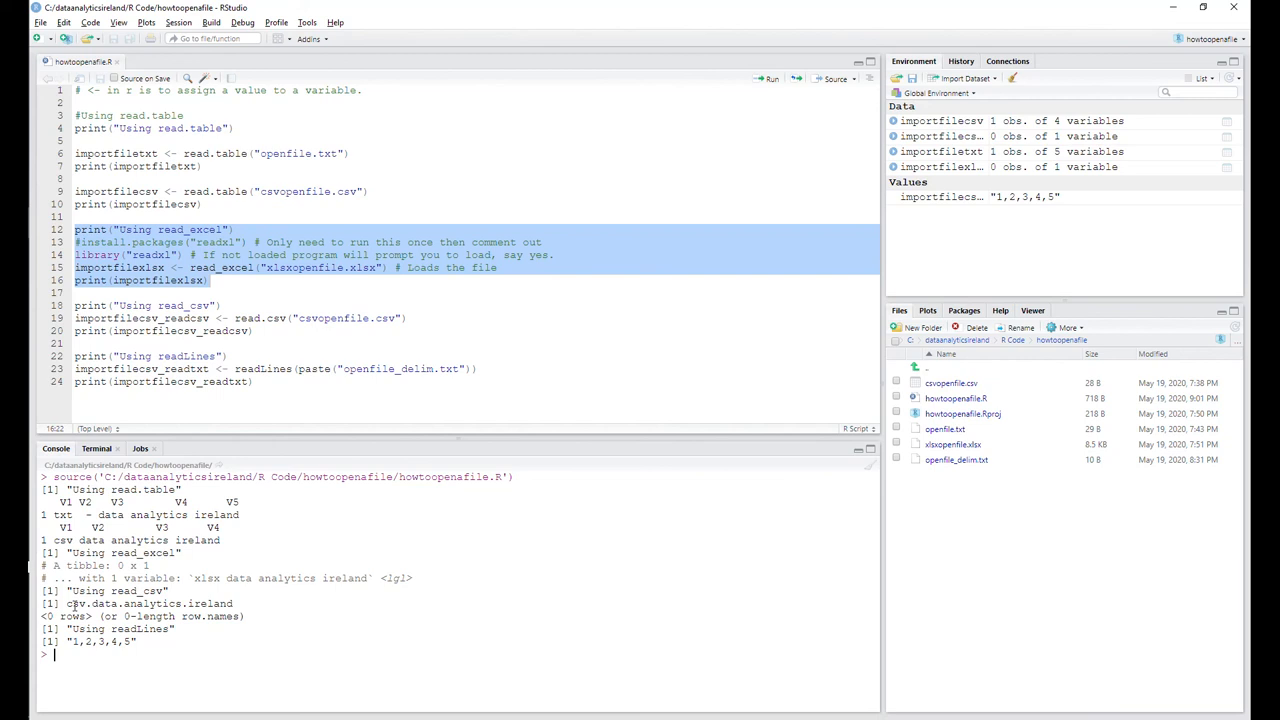
double_click(96, 604)
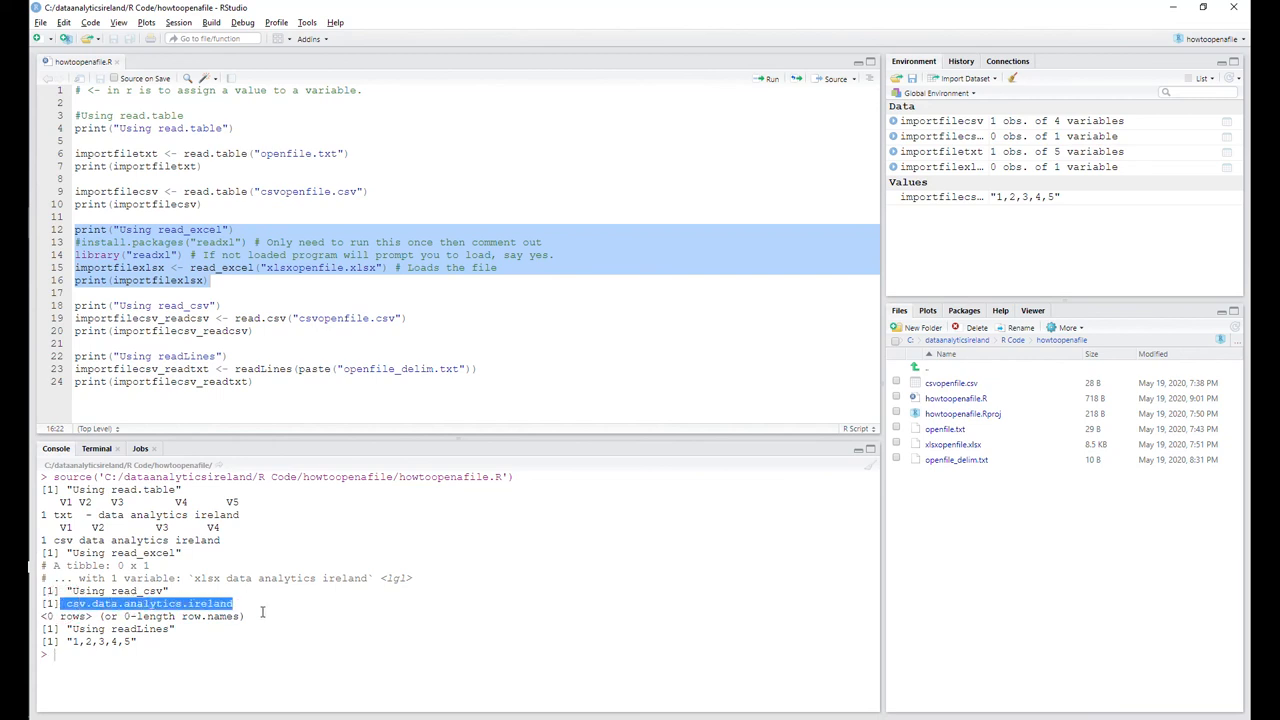
click(248, 604)
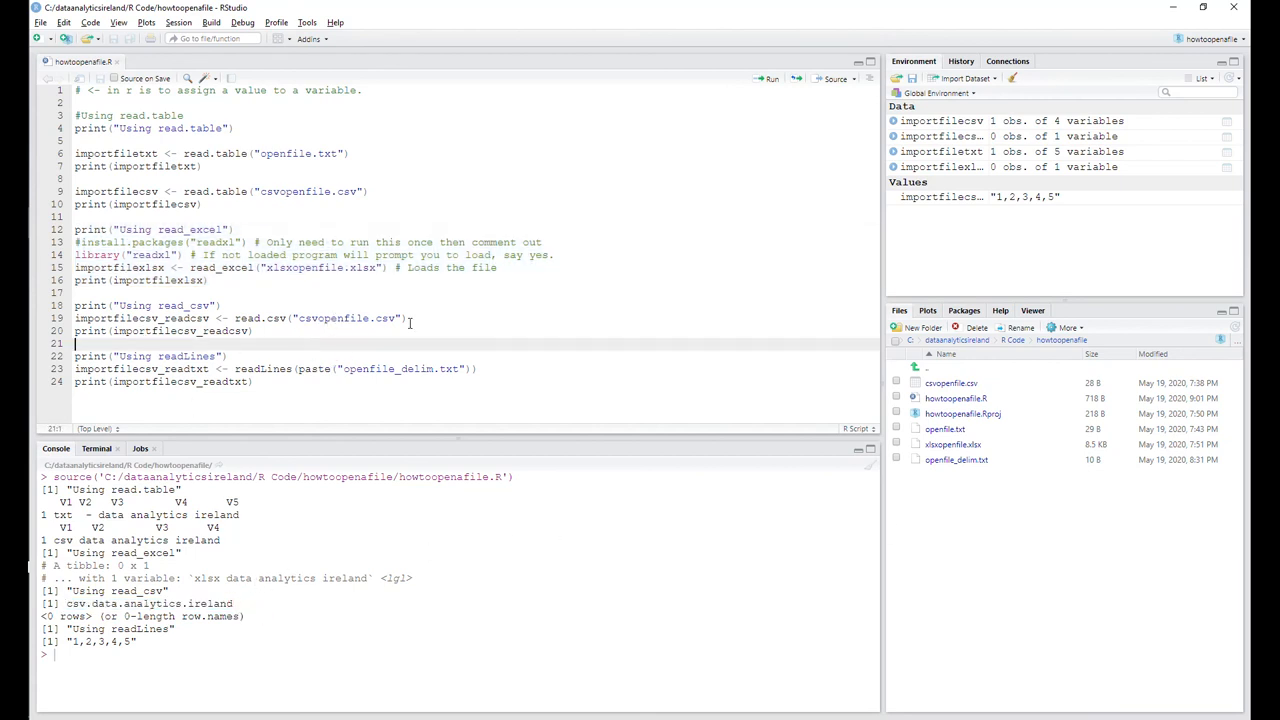
right_click(948, 384)
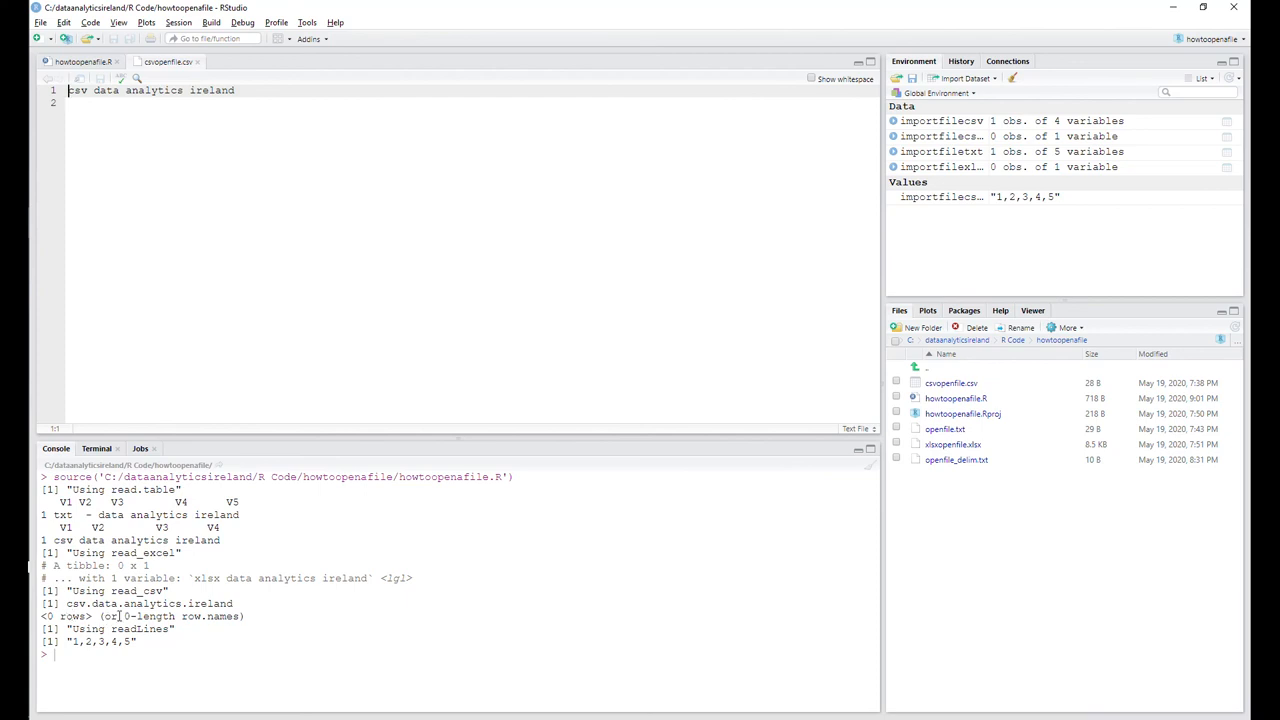
mouse_move(212, 76)
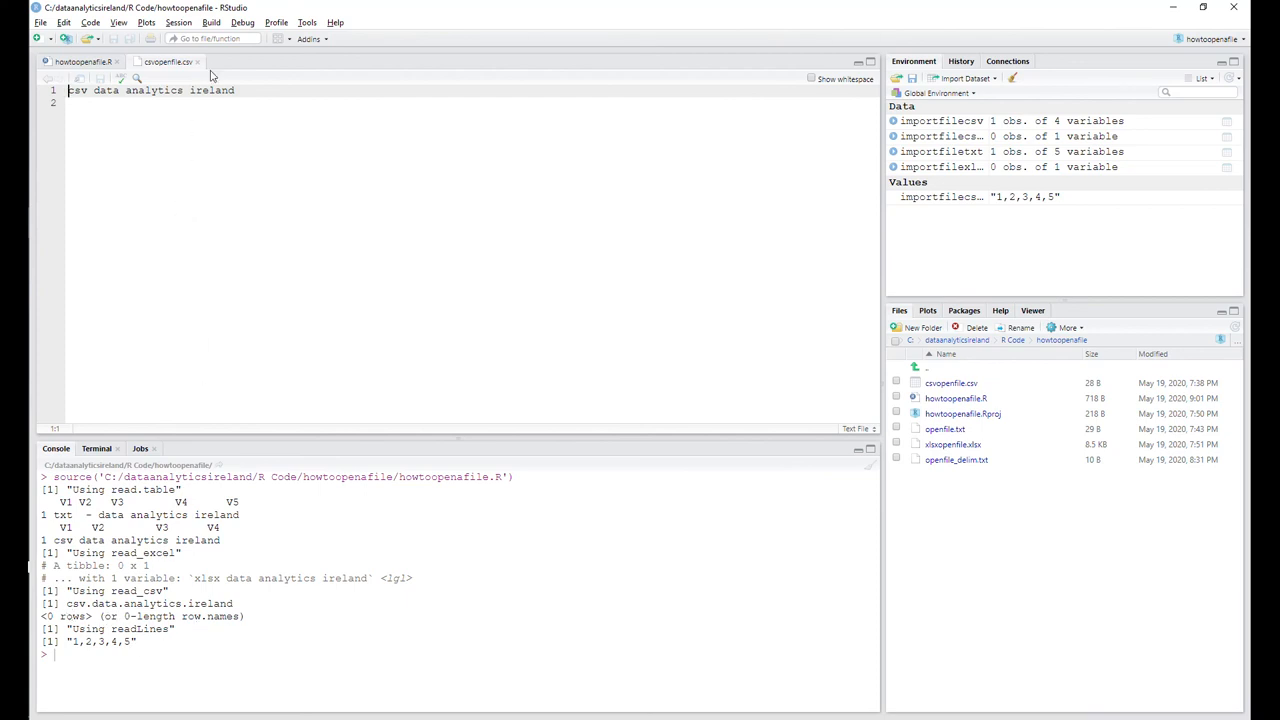
click(88, 62)
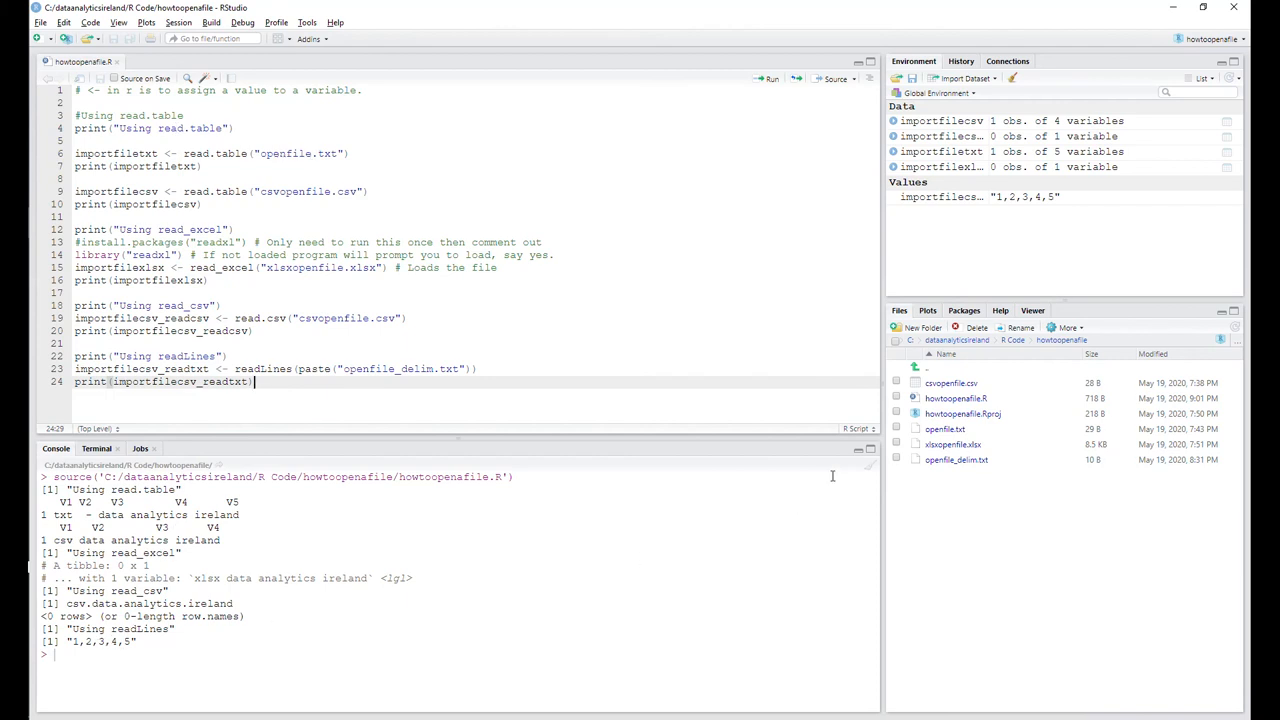
mouse_move(952, 428)
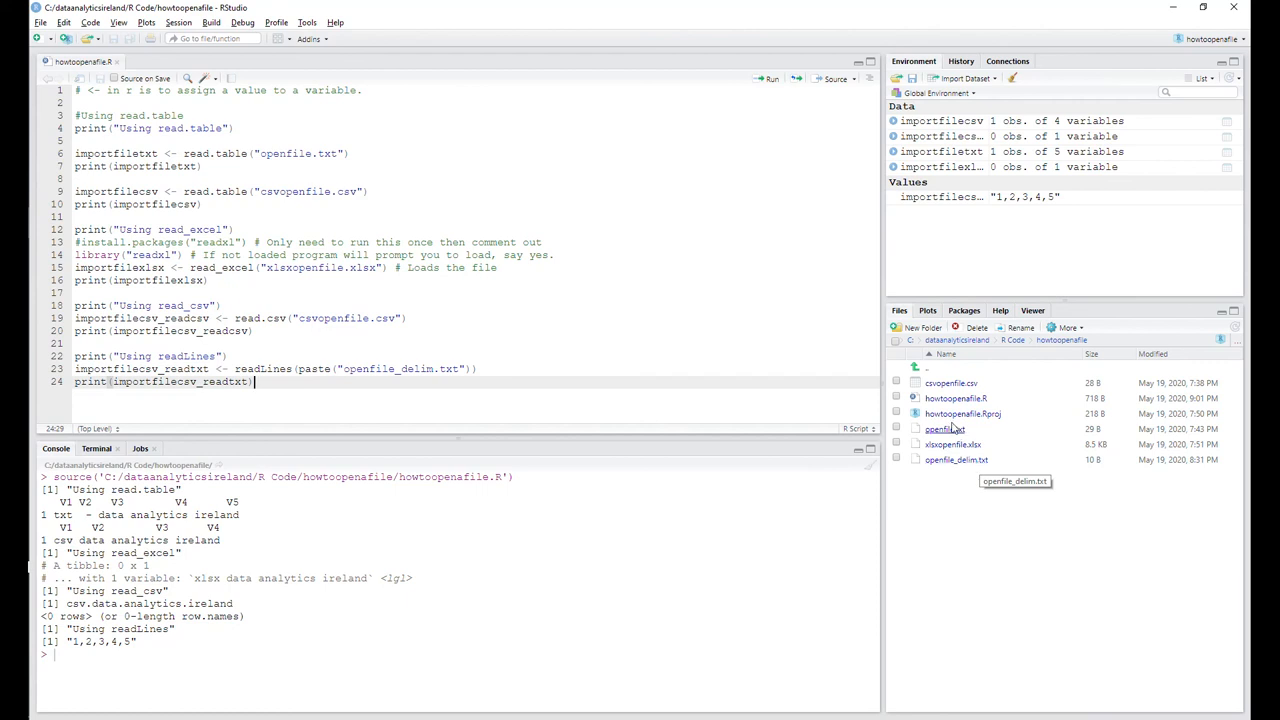
Replace the line in openfile.txt with 1,2,3,4,5 and save the file.
double_click(944, 428)
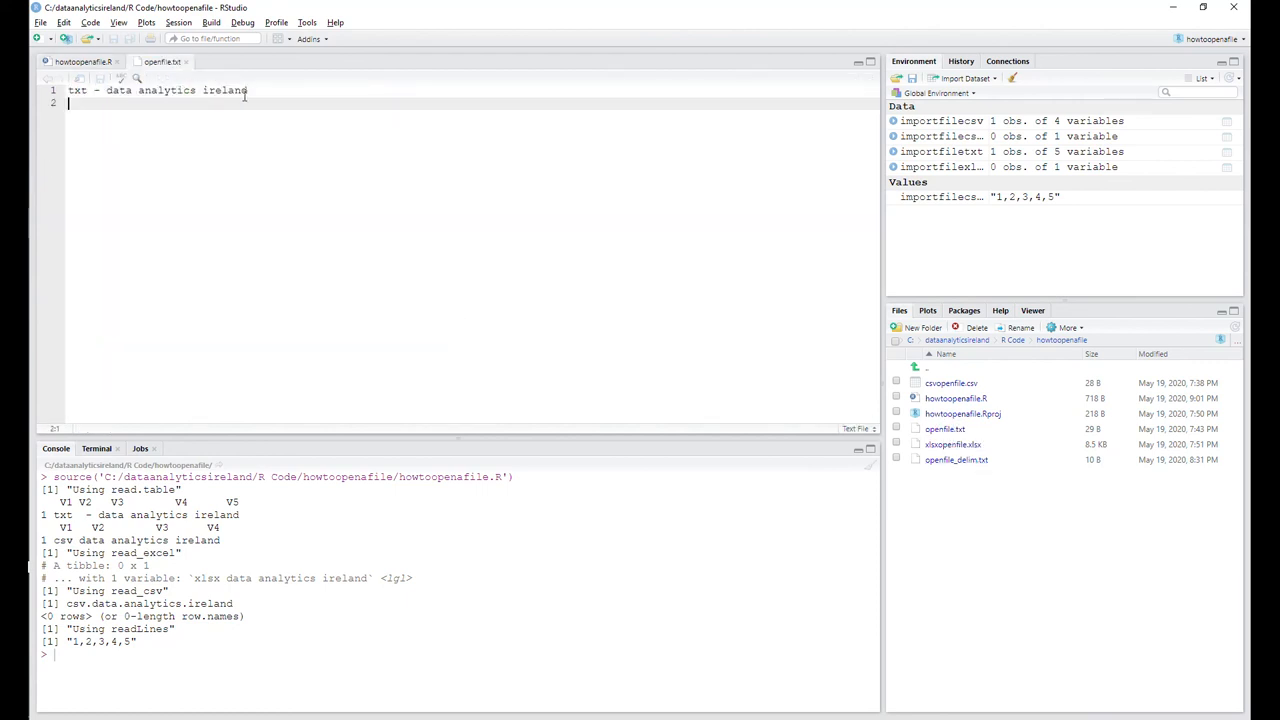
triple_click(156, 92)
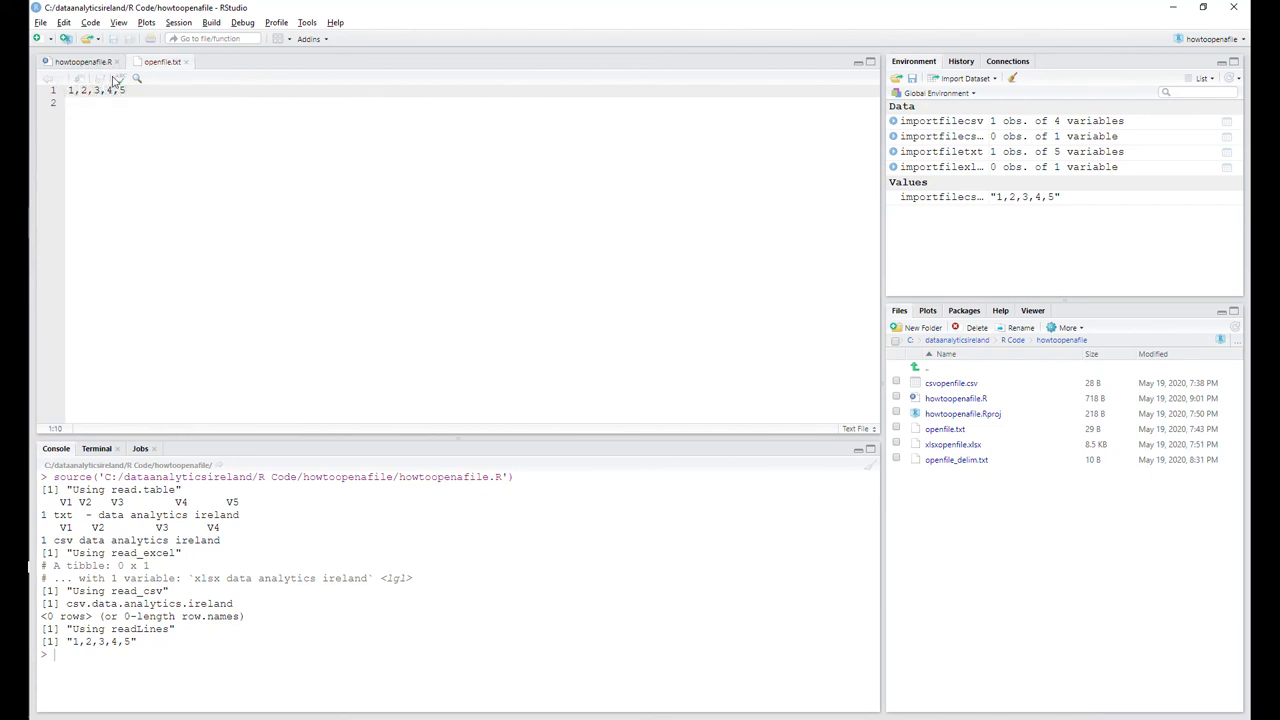
click(84, 60)
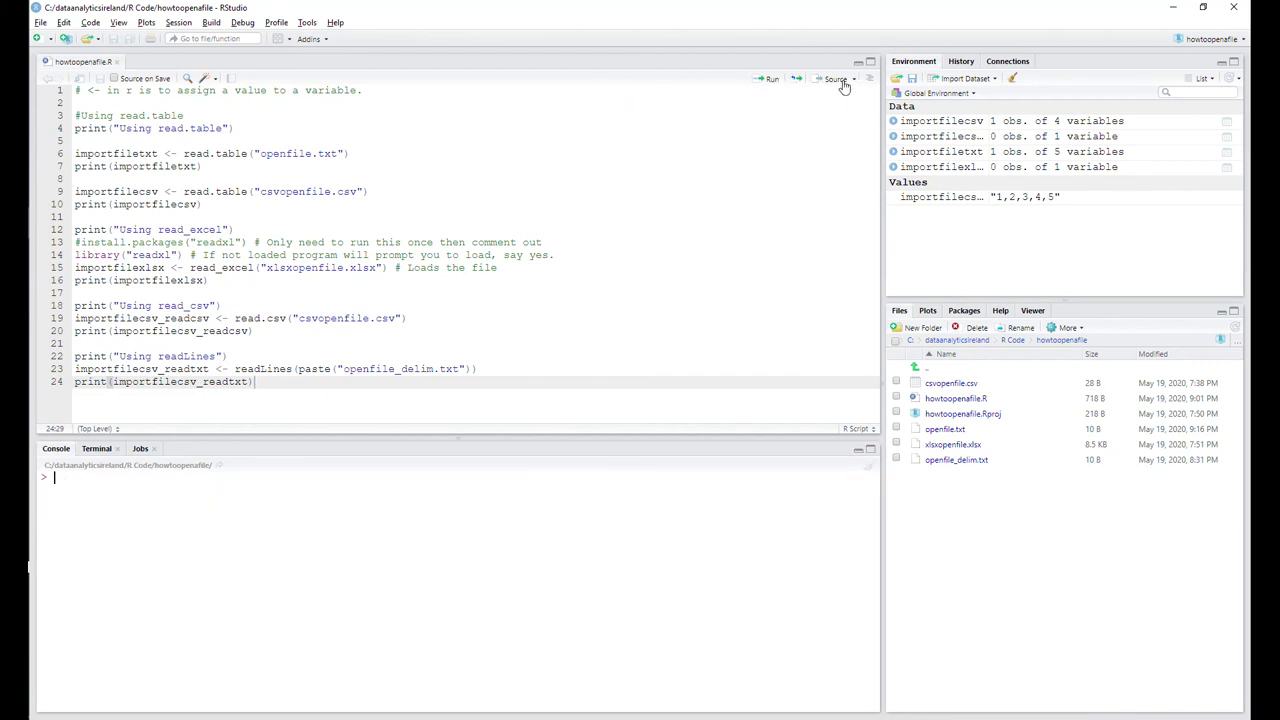
Source howtoopenfile.R again so read.table now prints the edited 1,2,3,4,5 line.
click(832, 80)
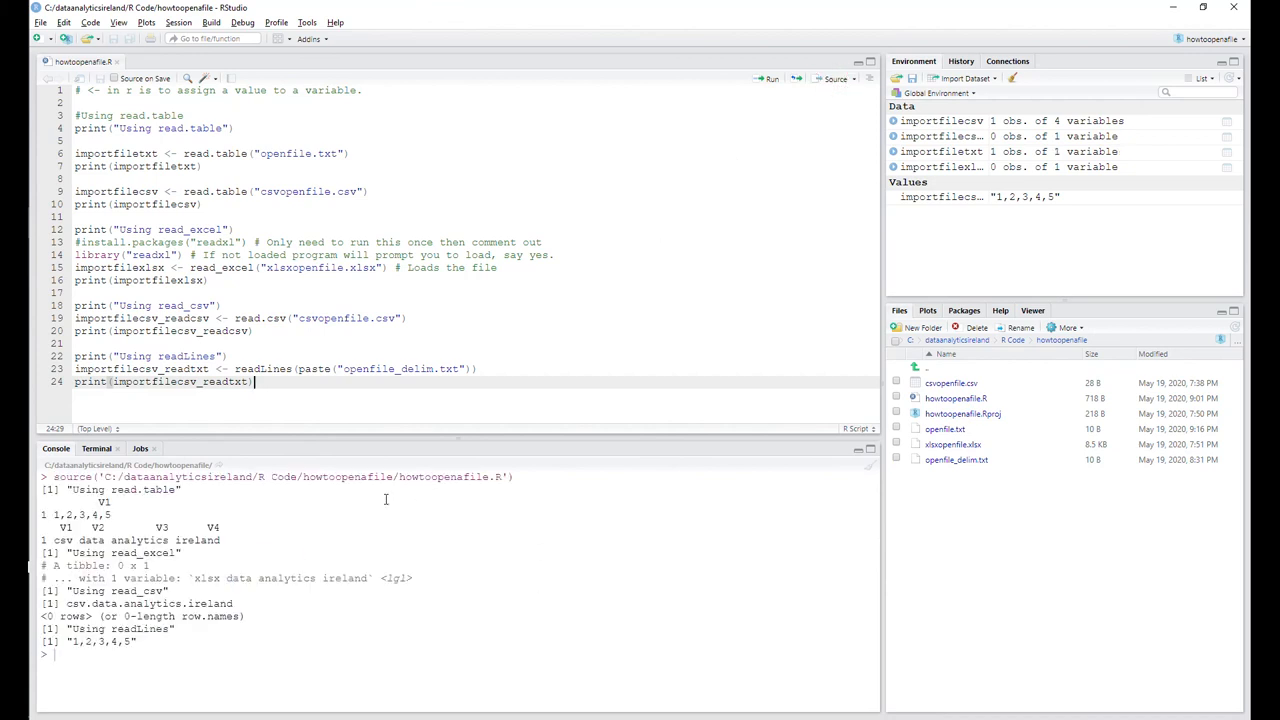
mouse_move(70, 528)
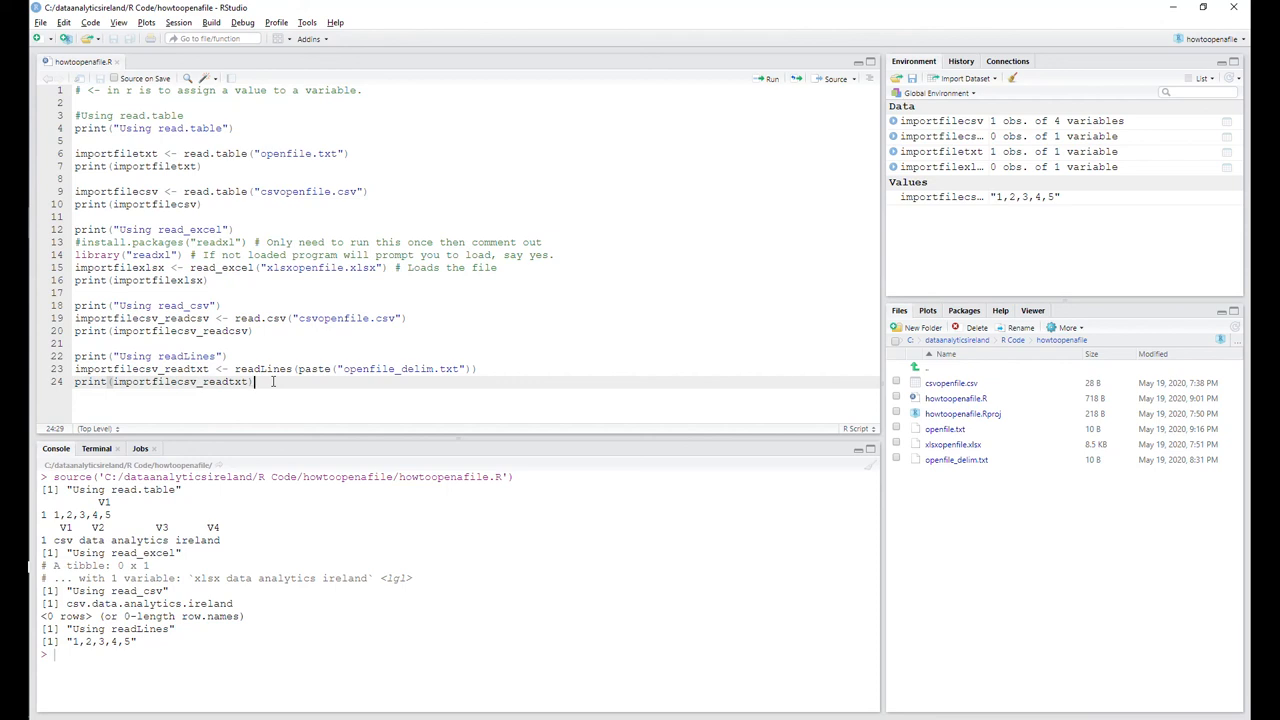
mouse_move(496, 656)
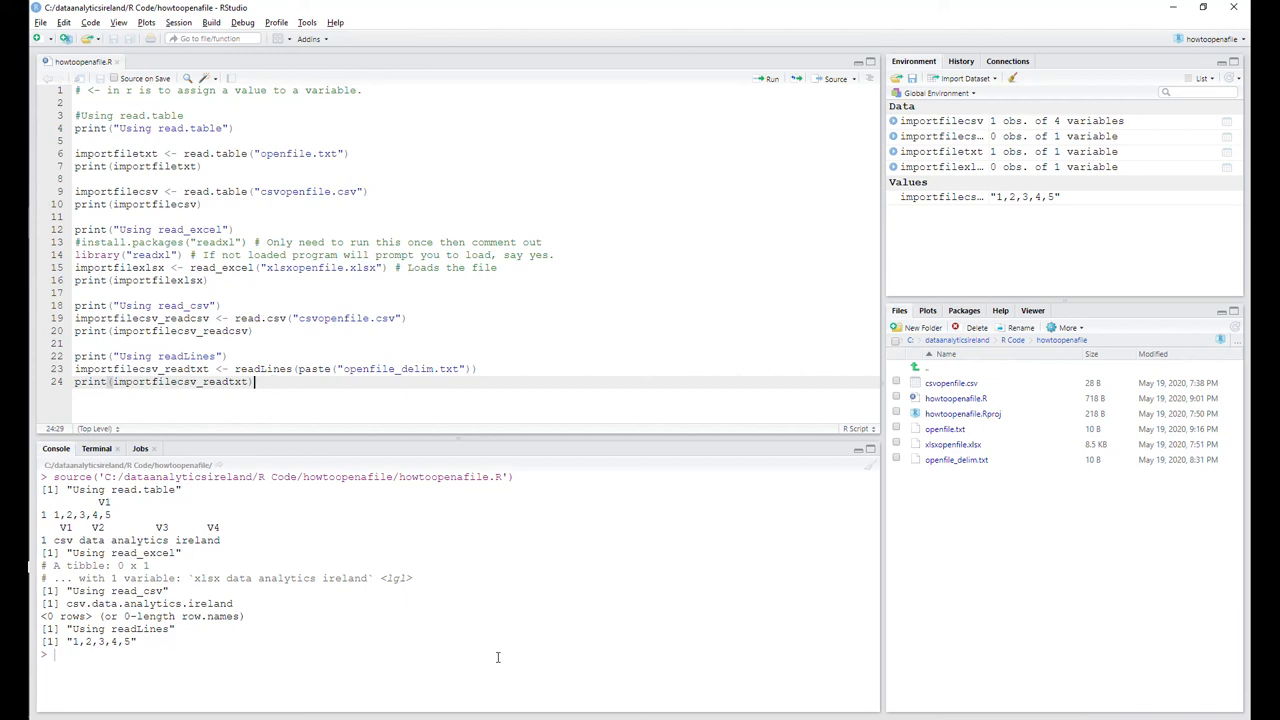